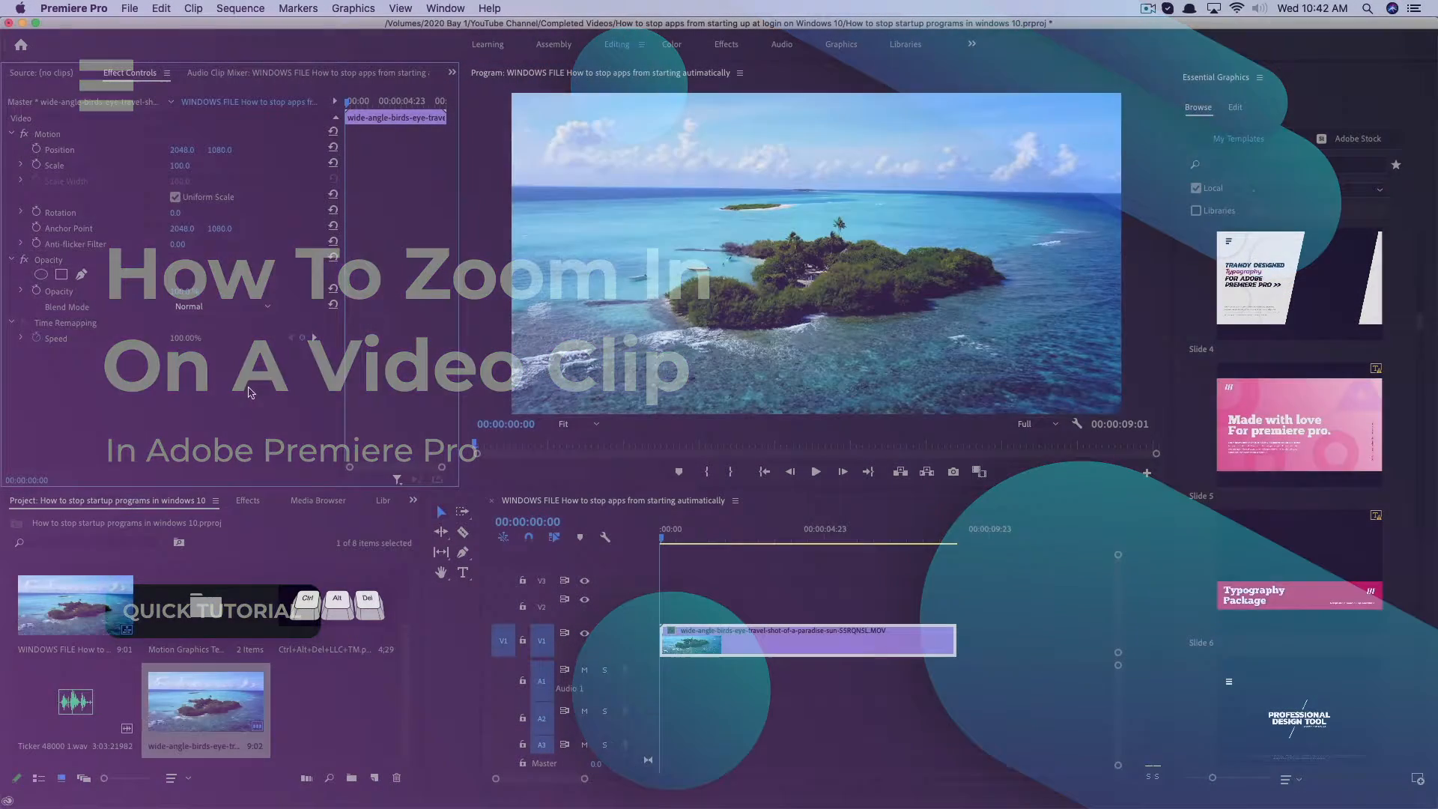
Scrub through the island clip at several points and leave the playhead near 00:00:02:07.
click(678, 541)
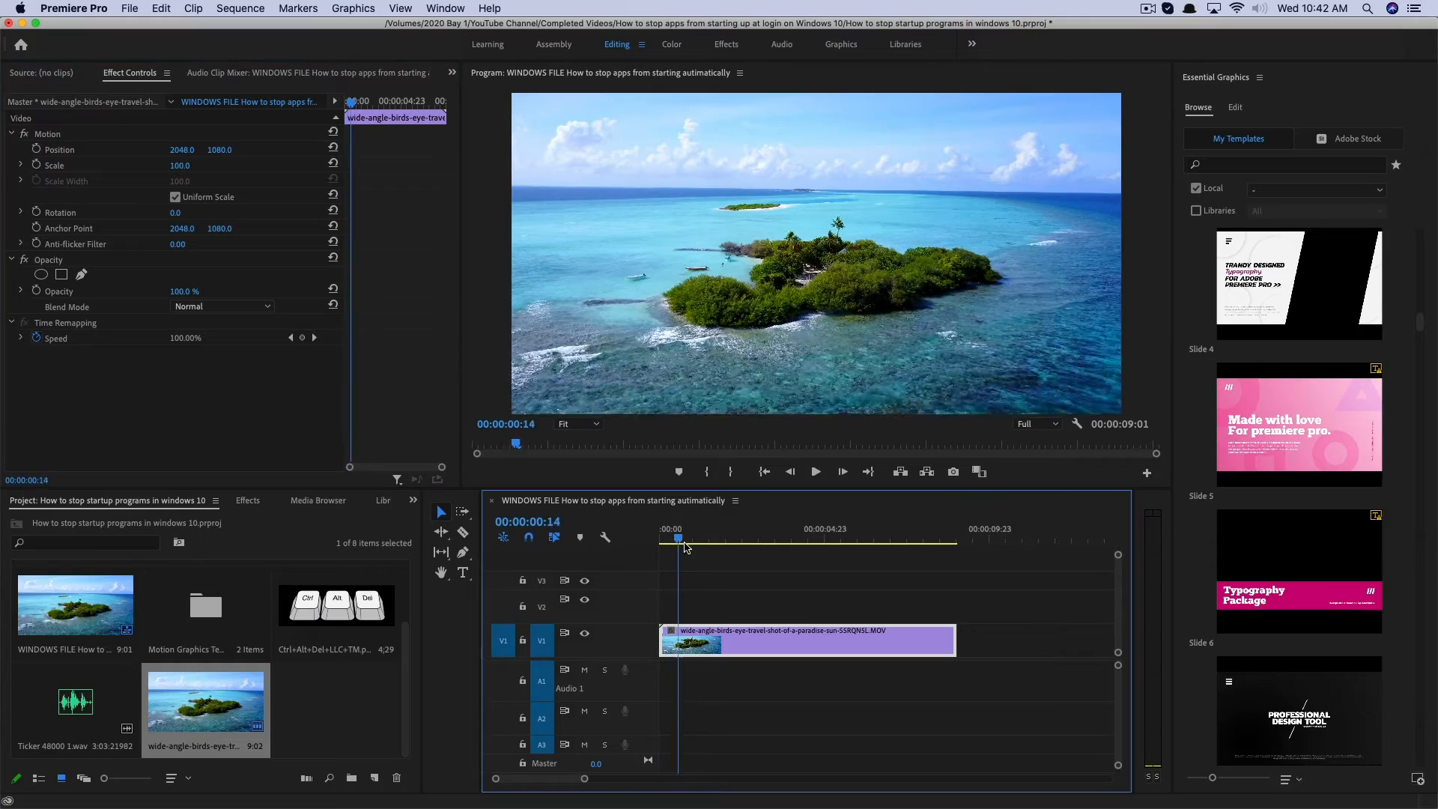
click(794, 540)
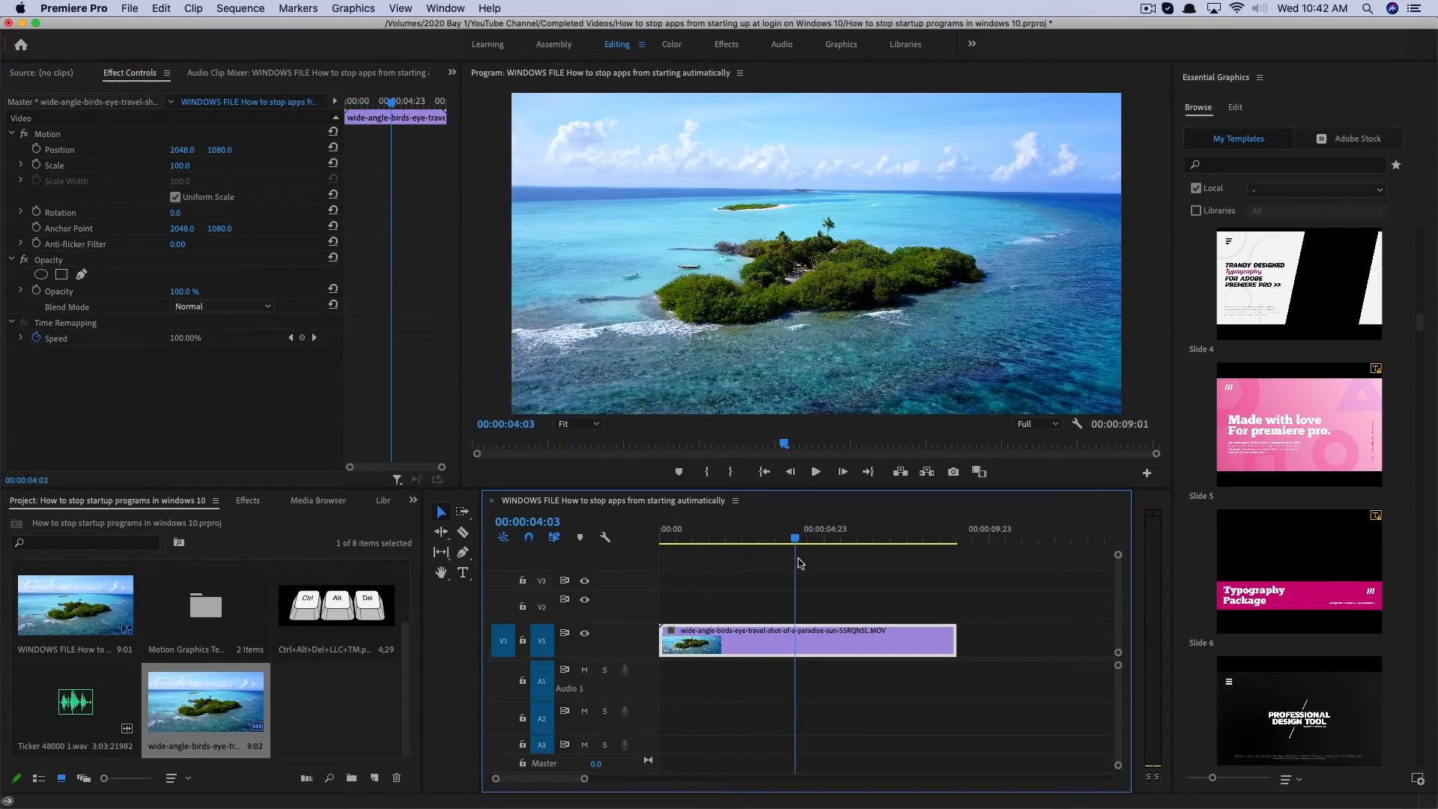
click(695, 539)
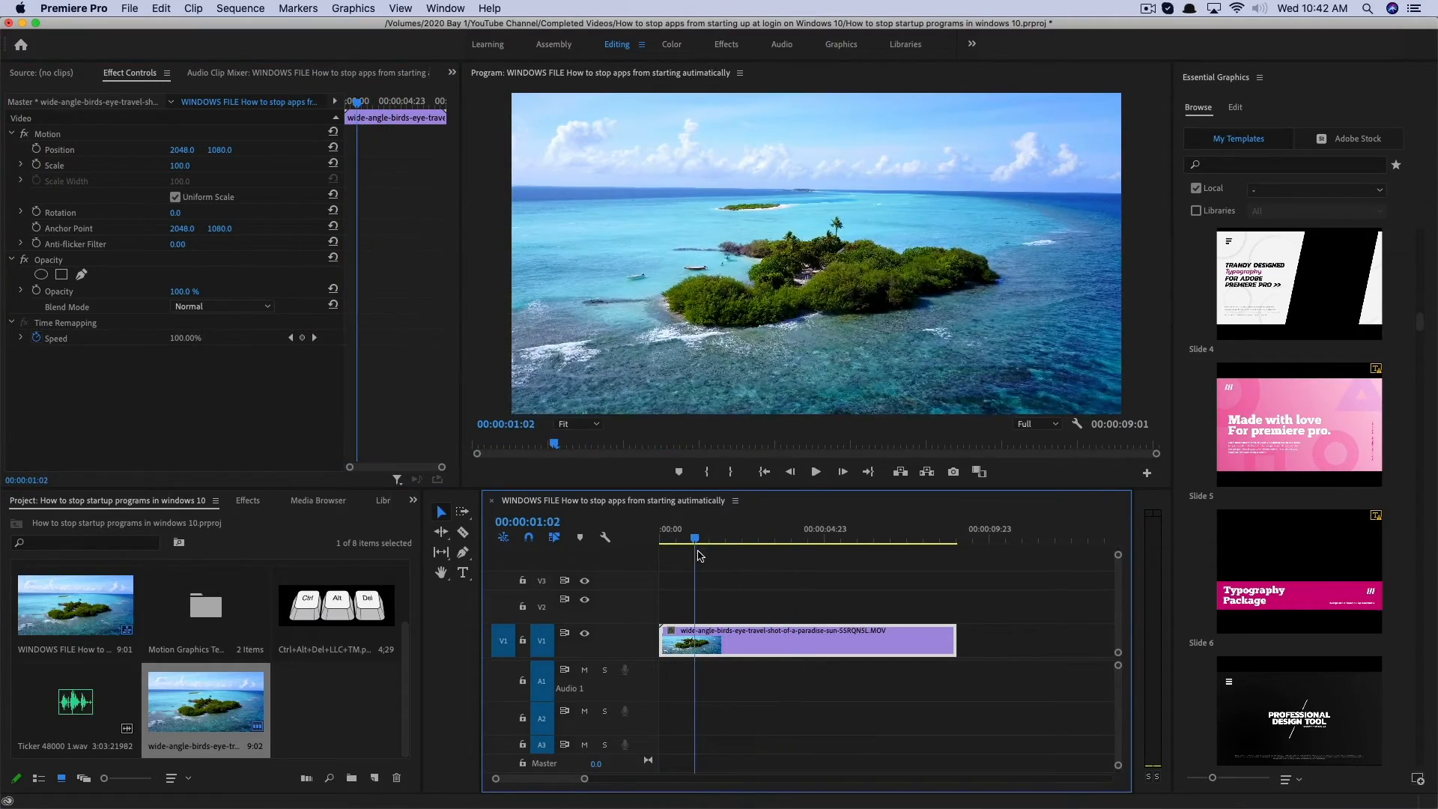
click(705, 538)
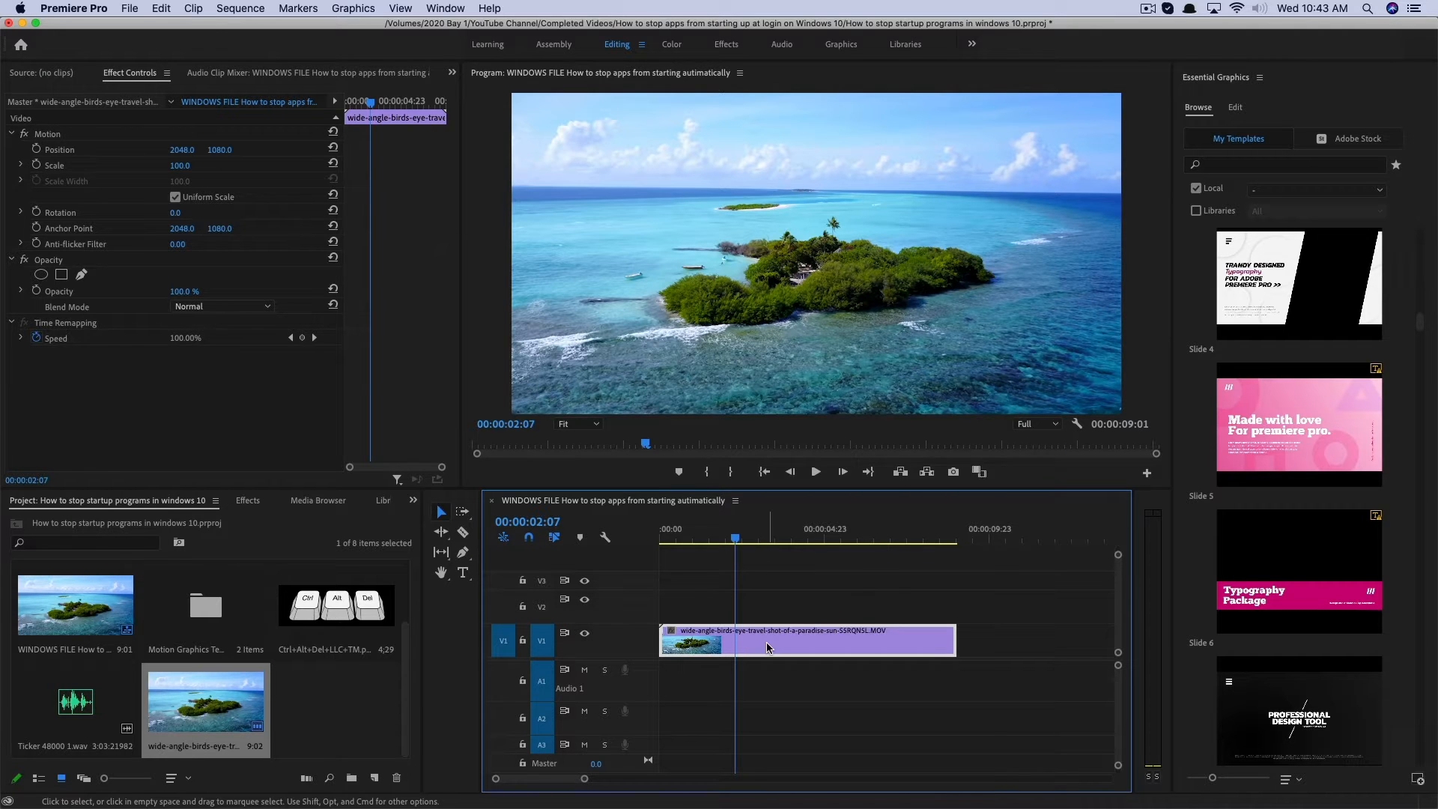
right_click(767, 640)
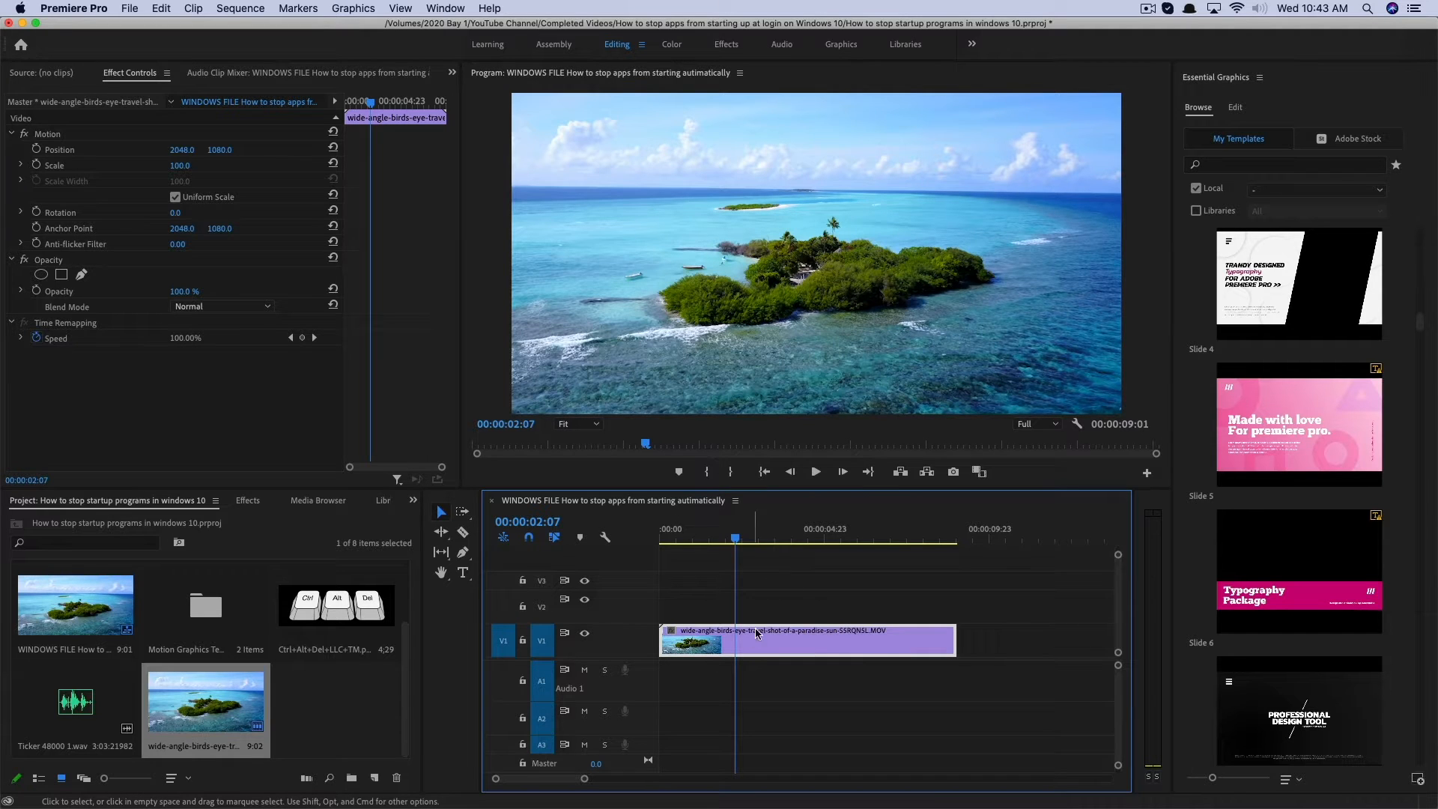
mouse_move(787, 644)
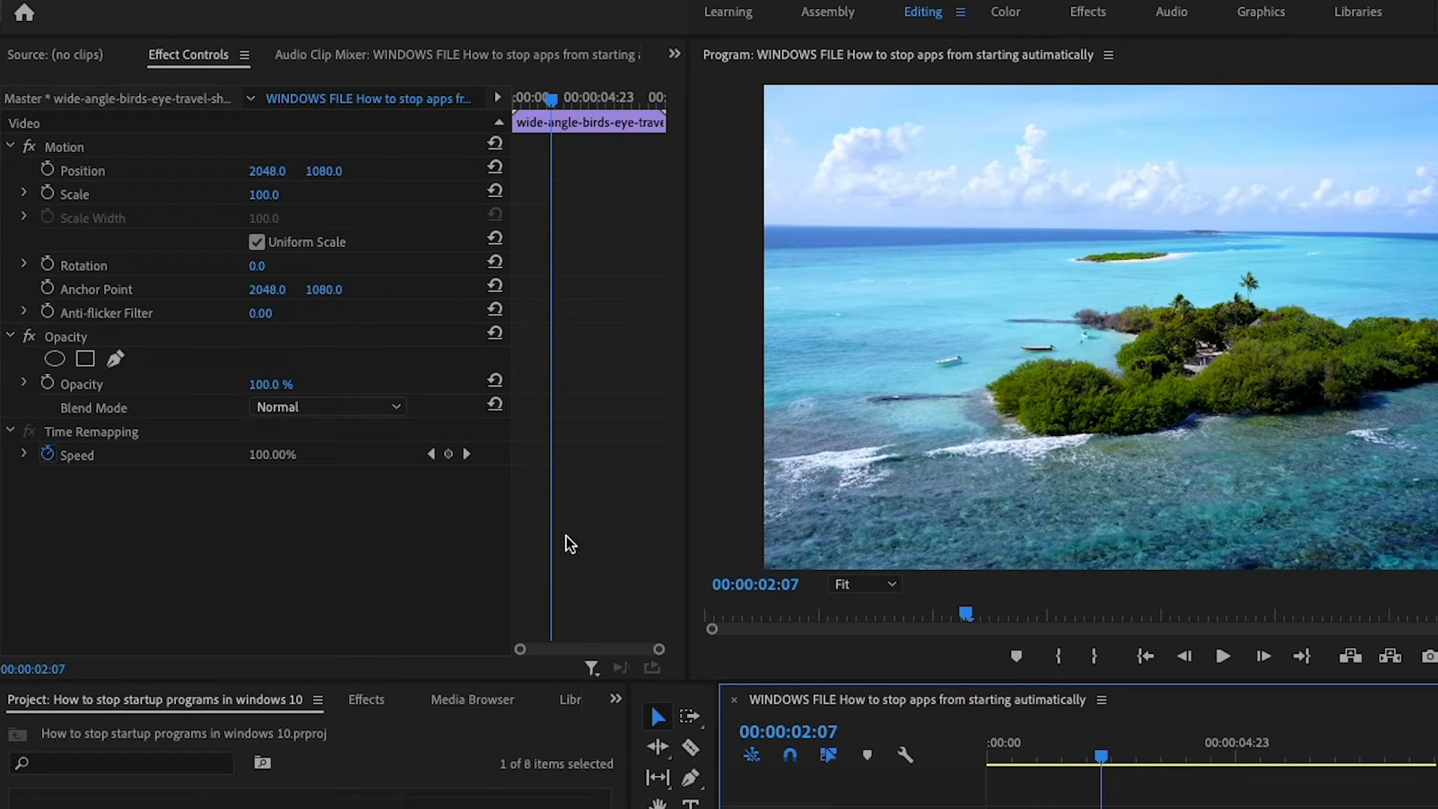
mouse_move(436, 532)
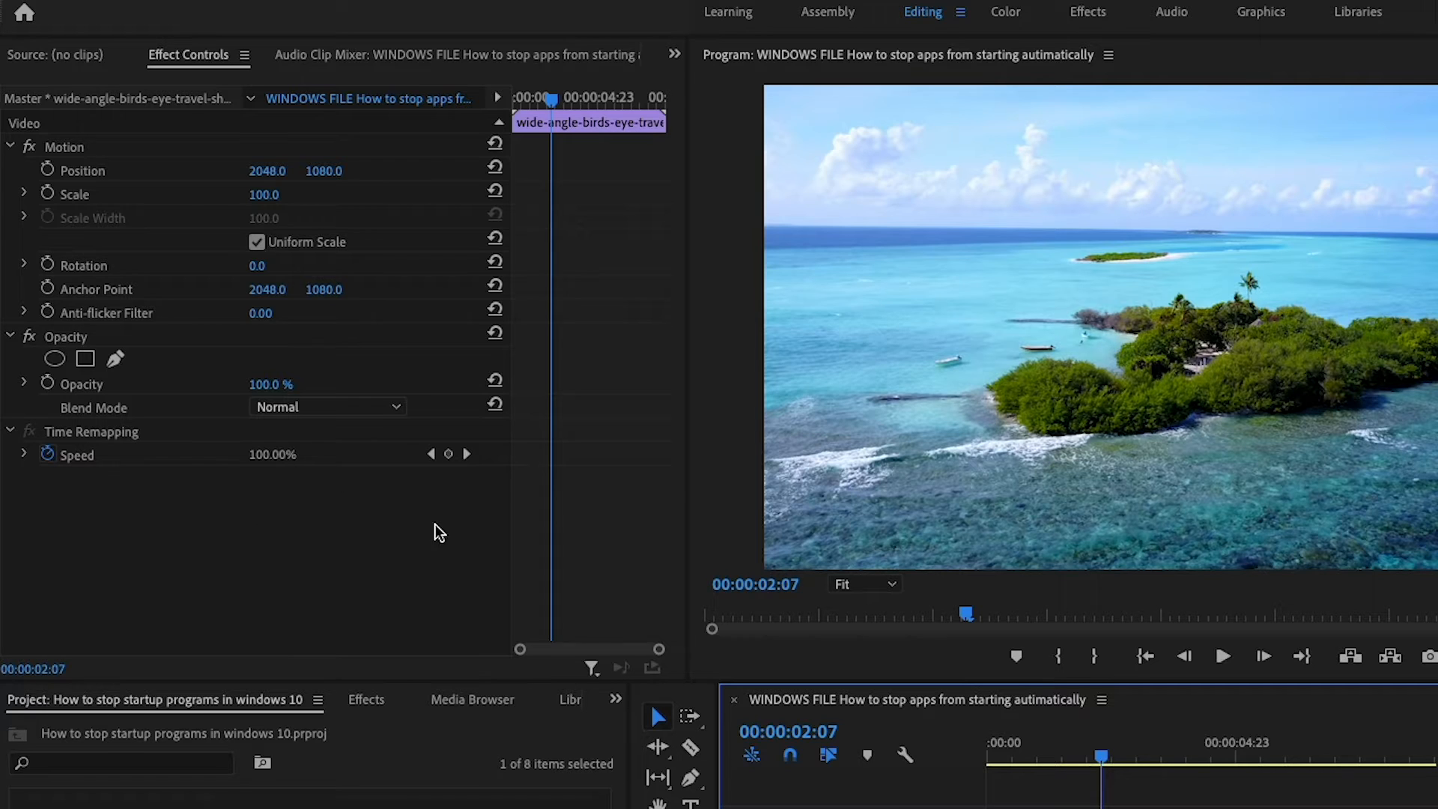
mouse_move(354, 532)
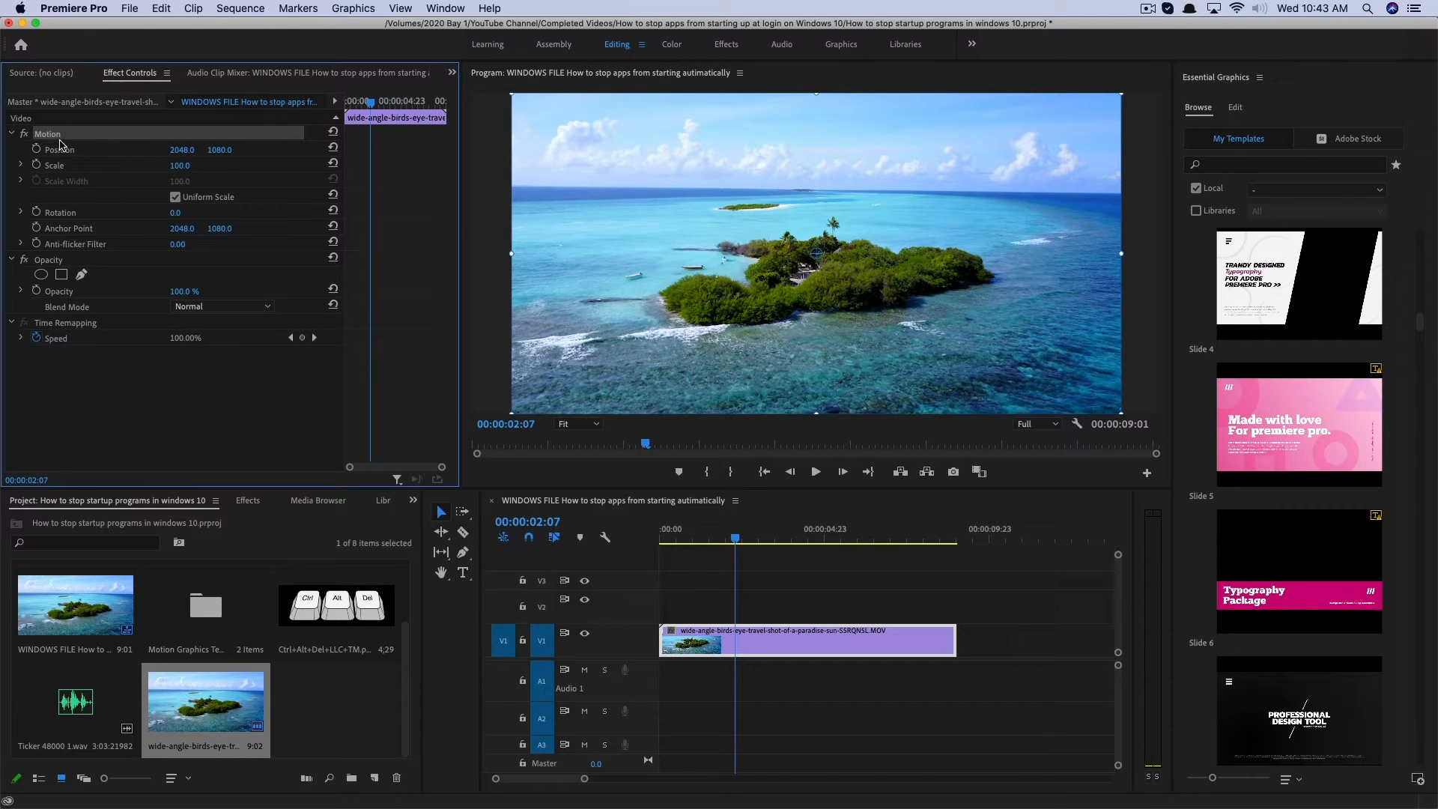
click(579, 422)
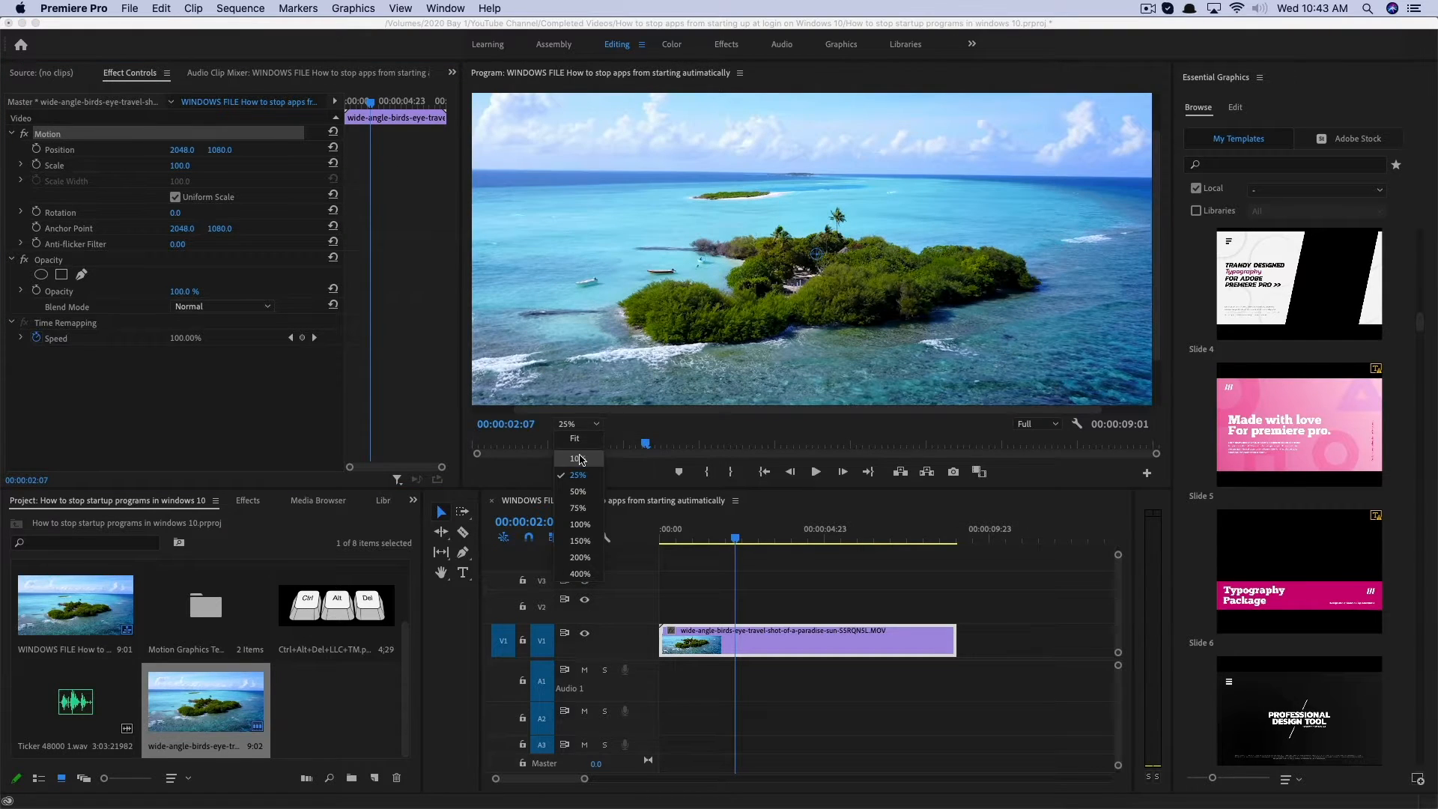
click(574, 459)
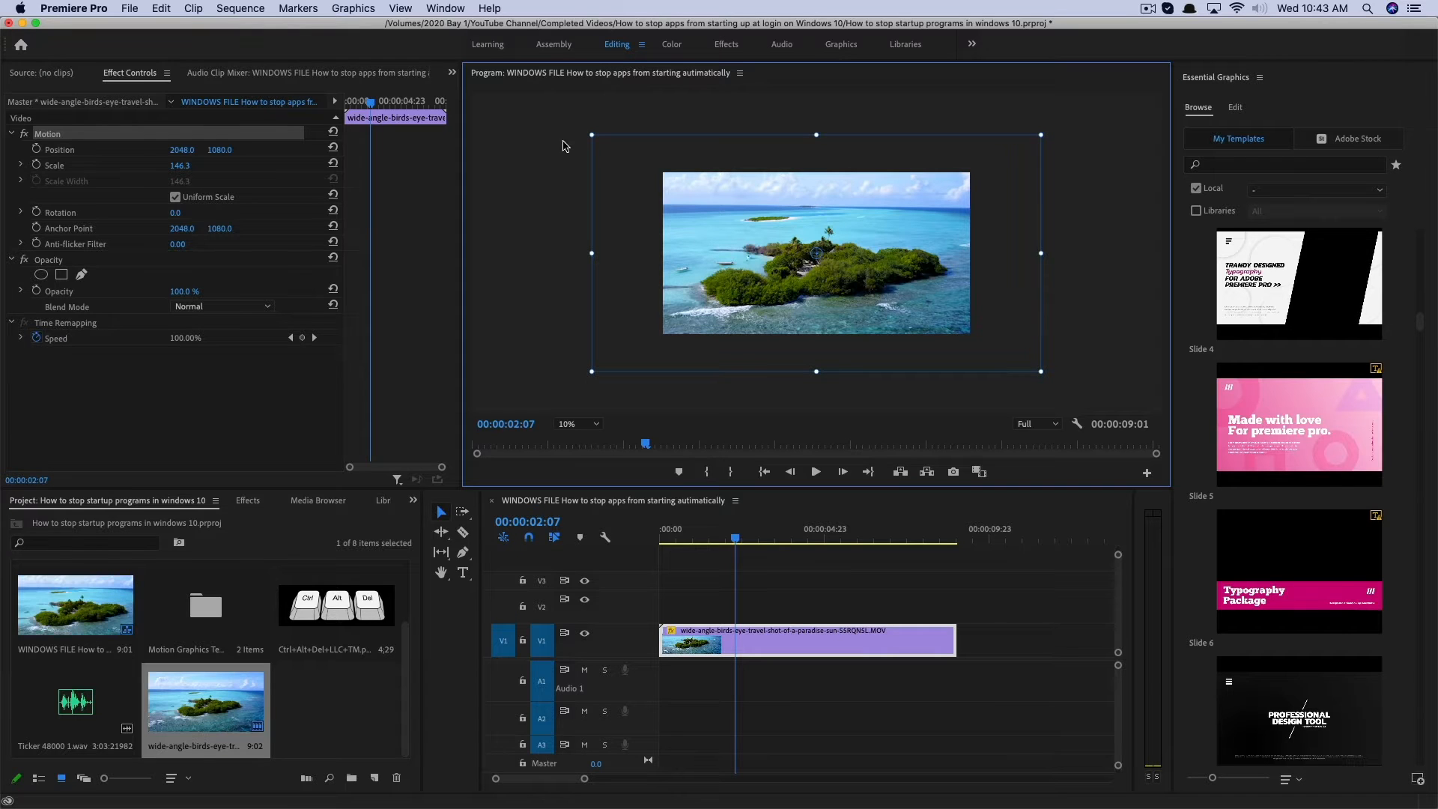
mouse_move(513, 145)
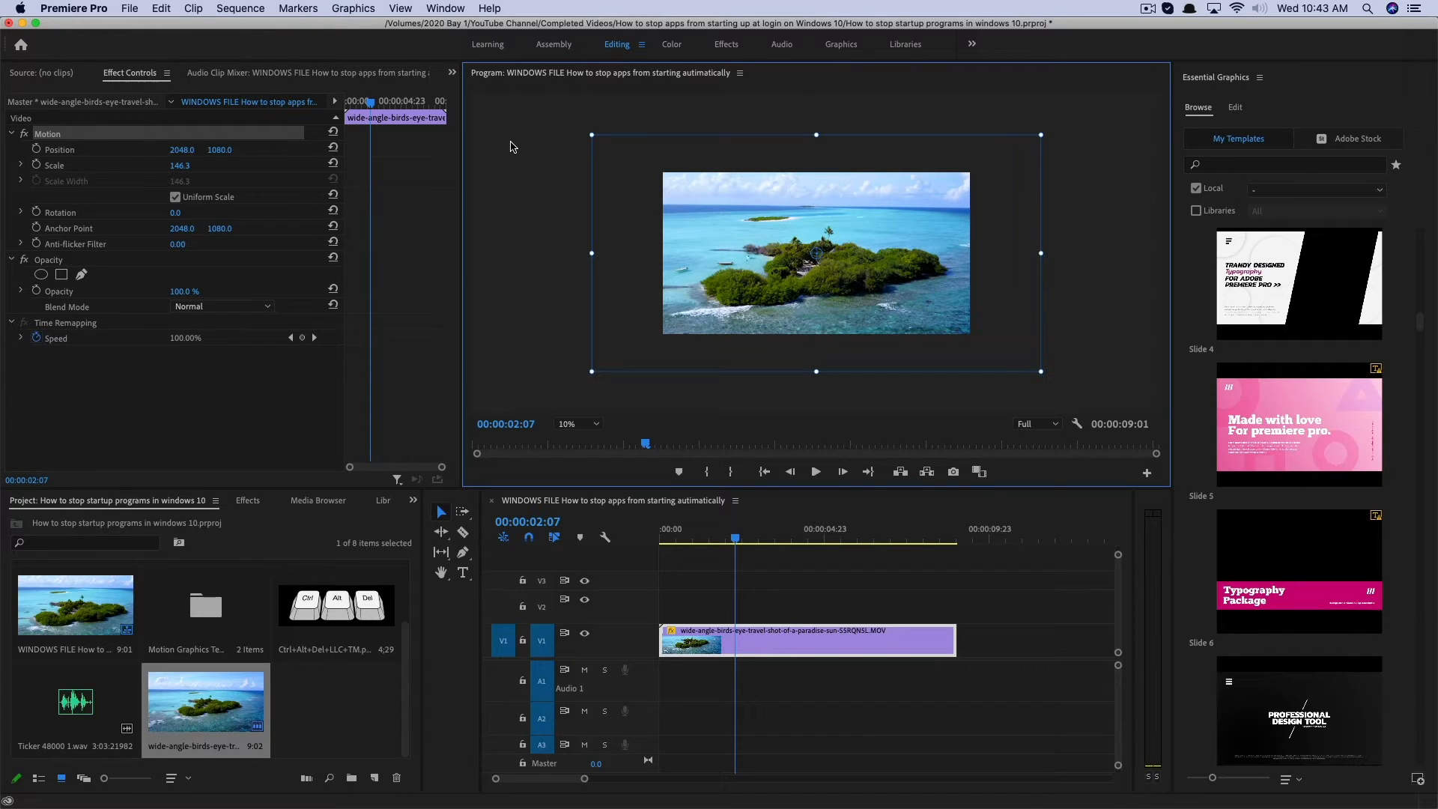
mouse_move(506, 150)
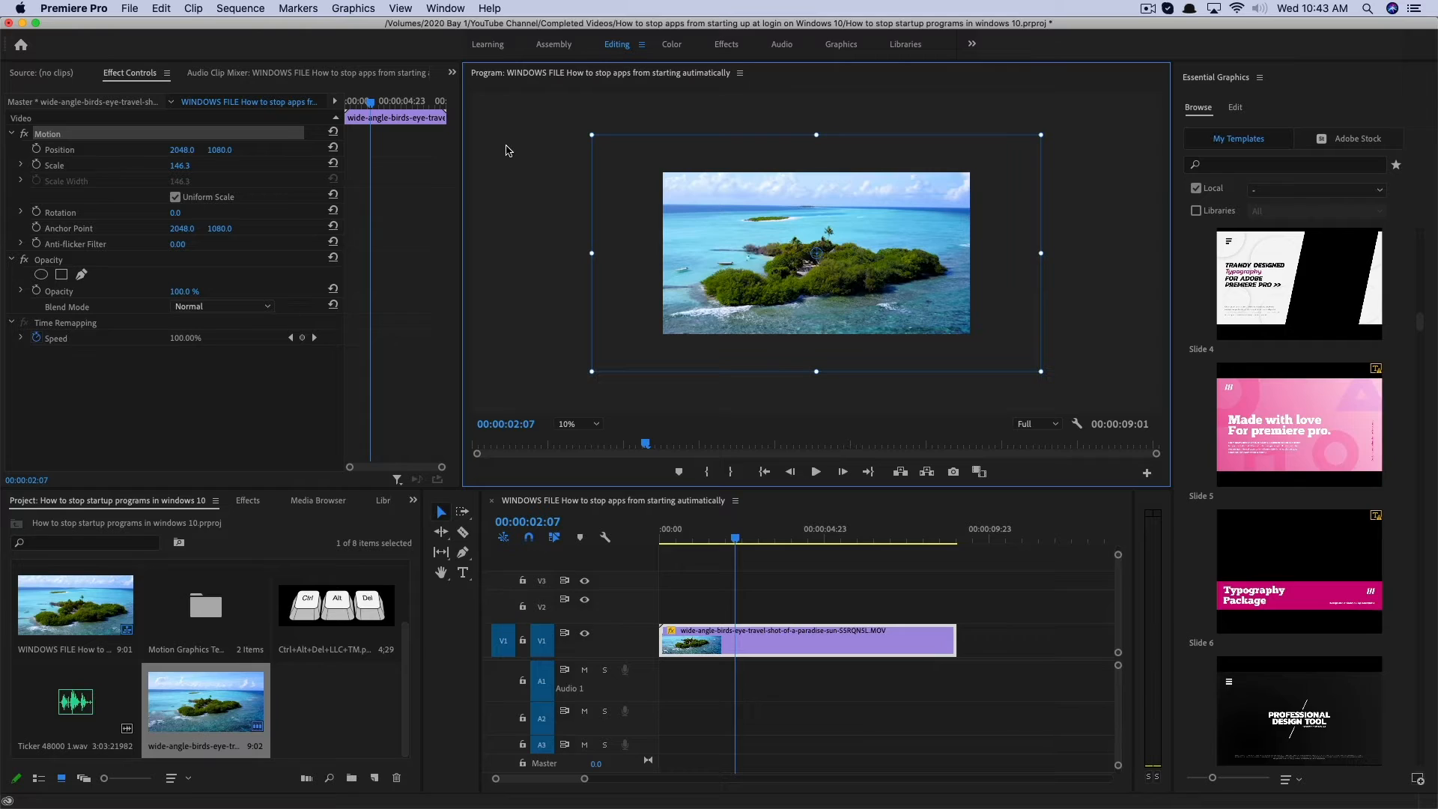
mouse_move(537, 267)
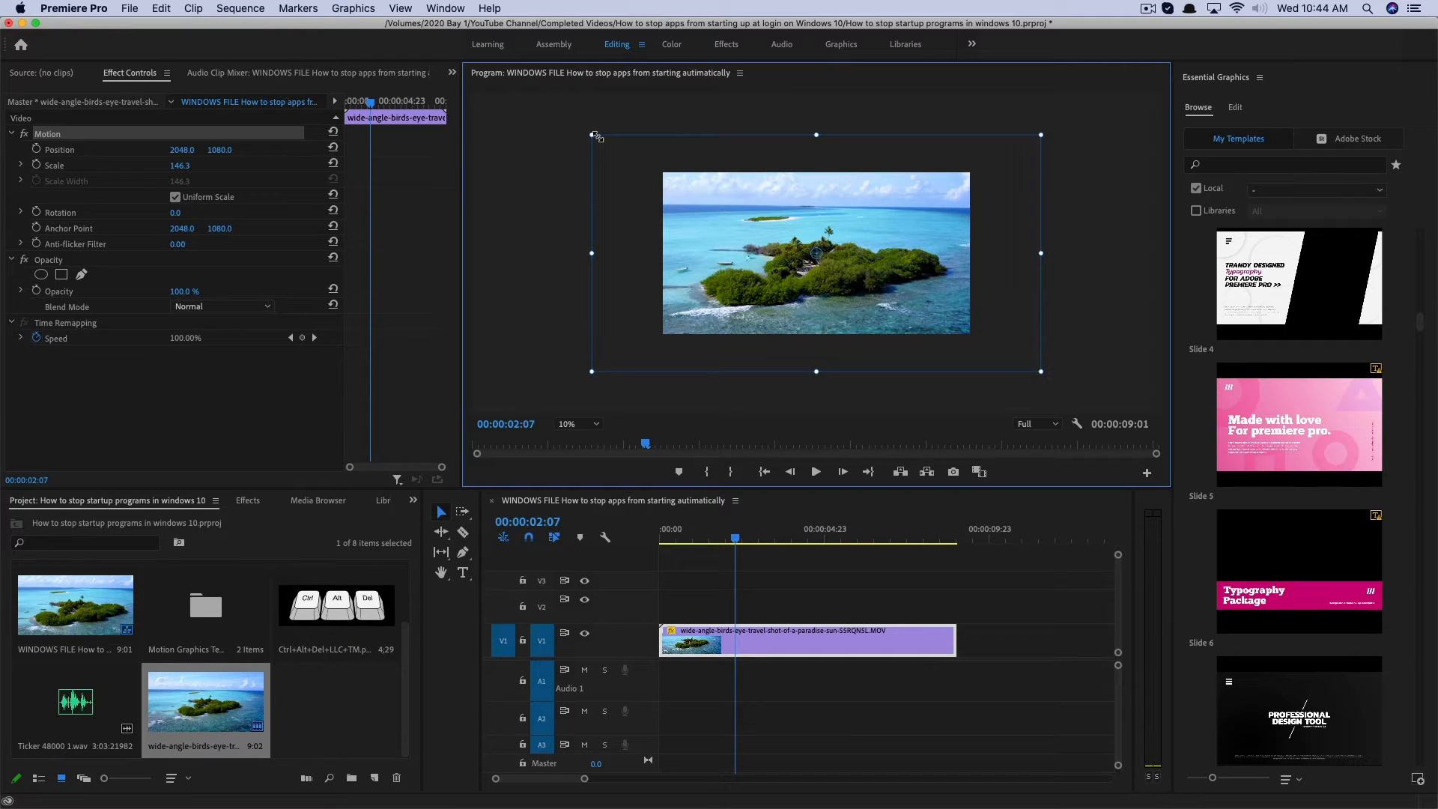
drag(592, 135, 657, 170)
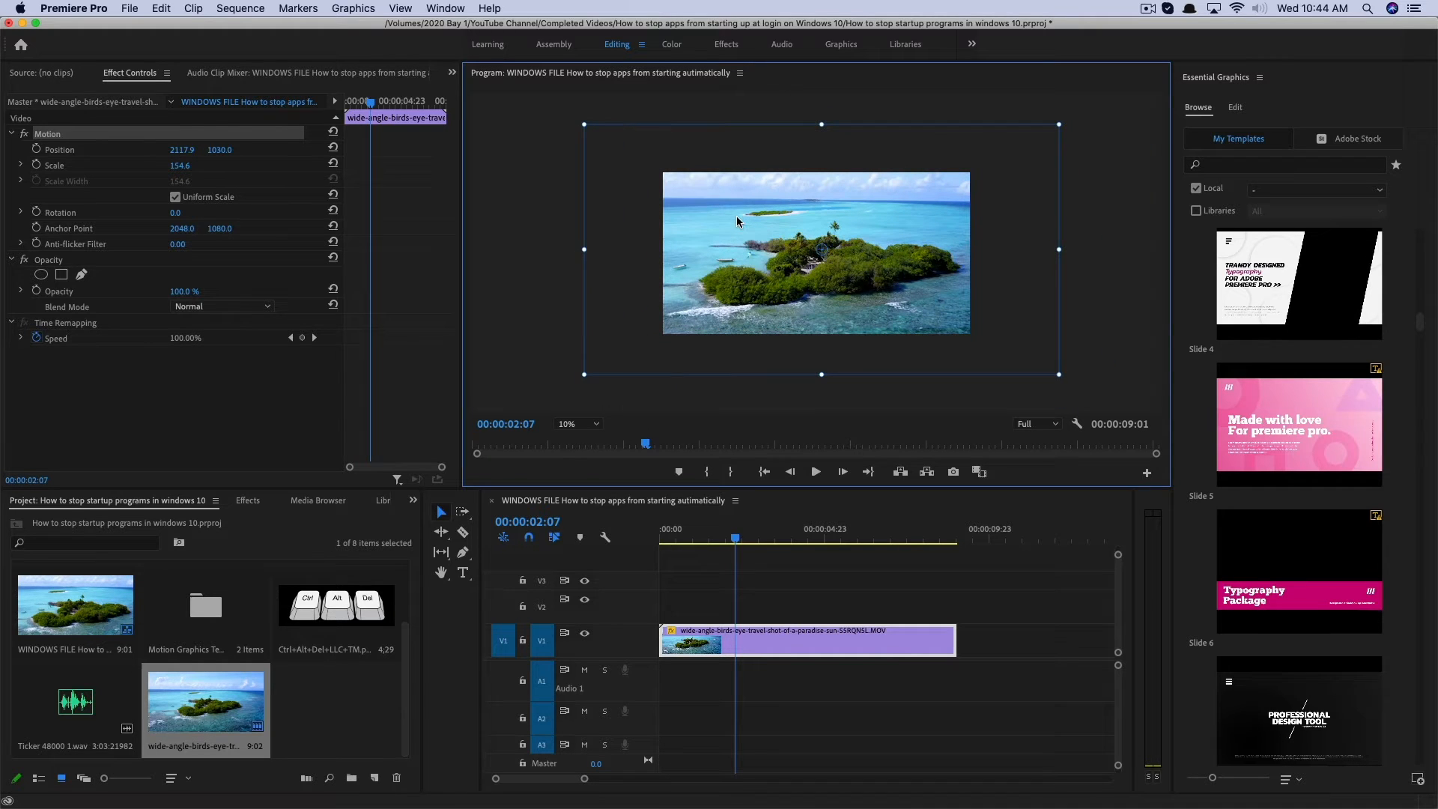
mouse_move(536, 217)
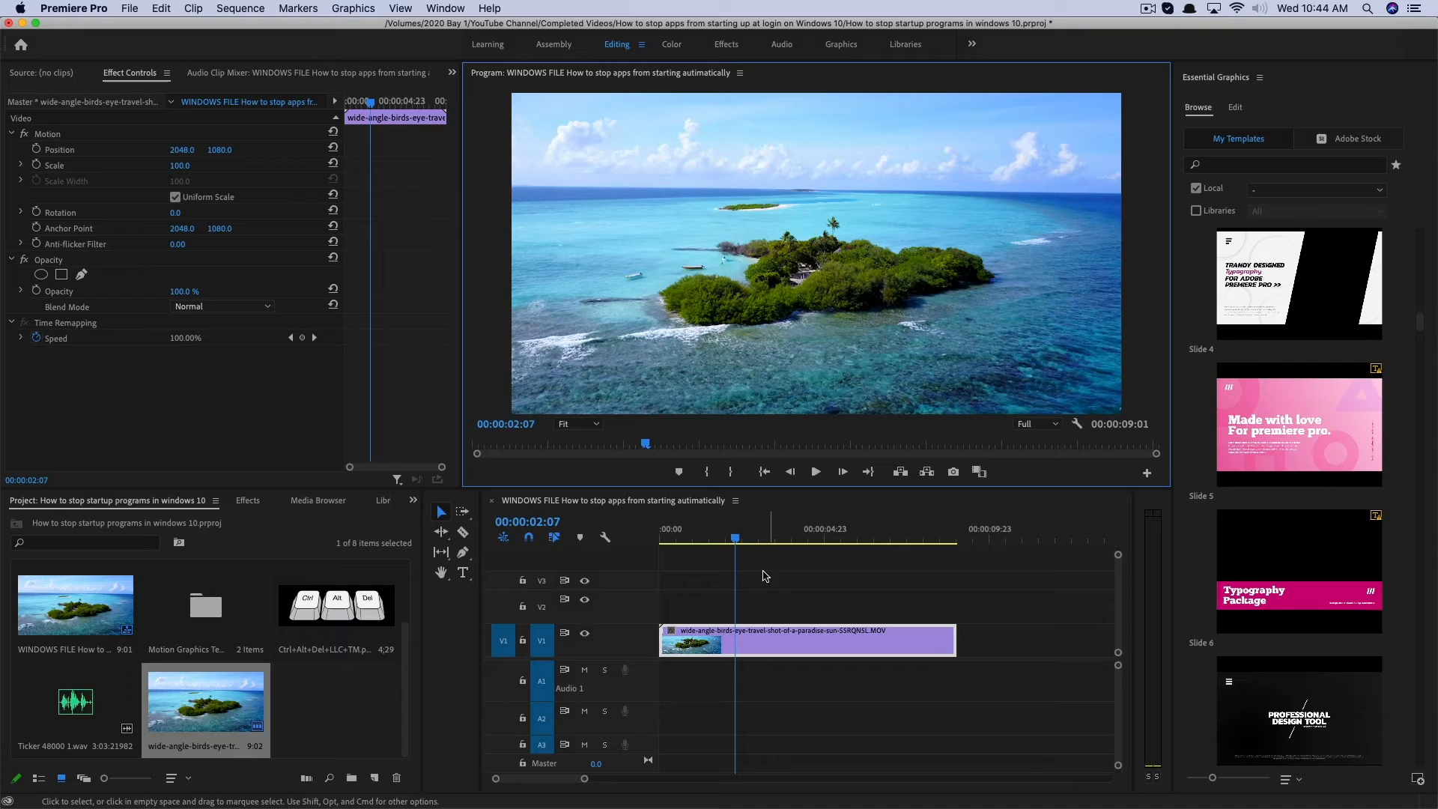
Settle the playhead at about 00:00:01:23 on the island clip.
click(713, 543)
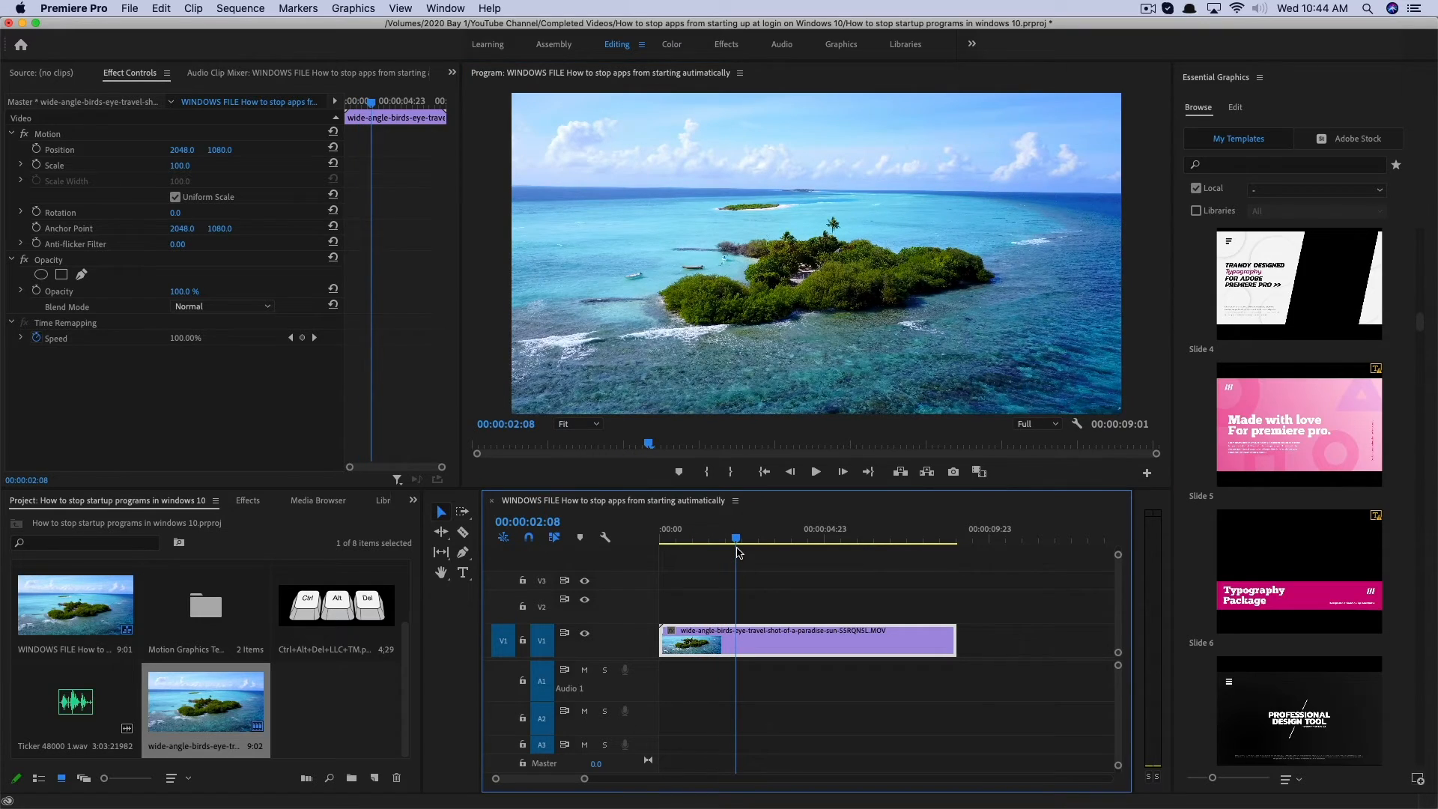
drag(735, 540, 719, 539)
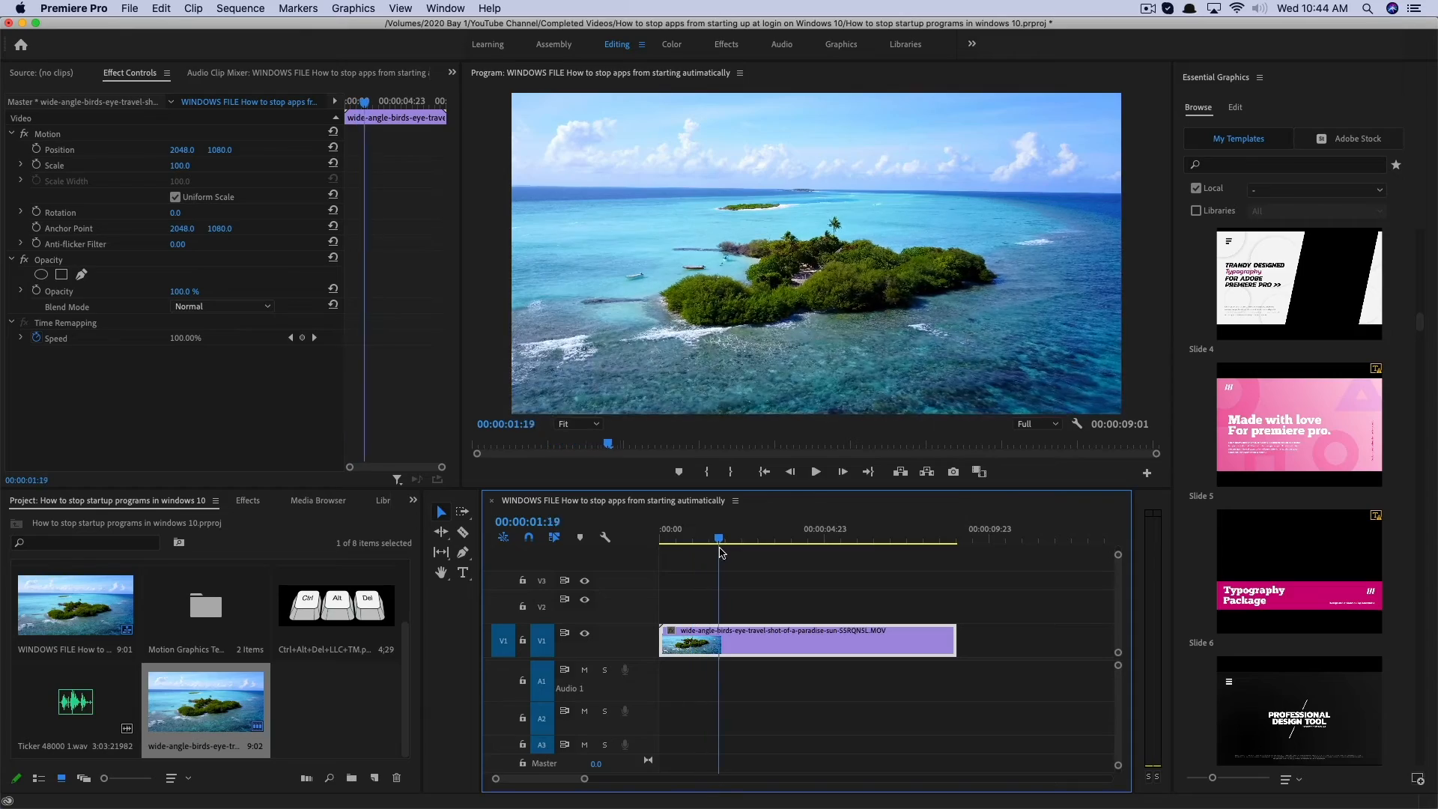
click(728, 539)
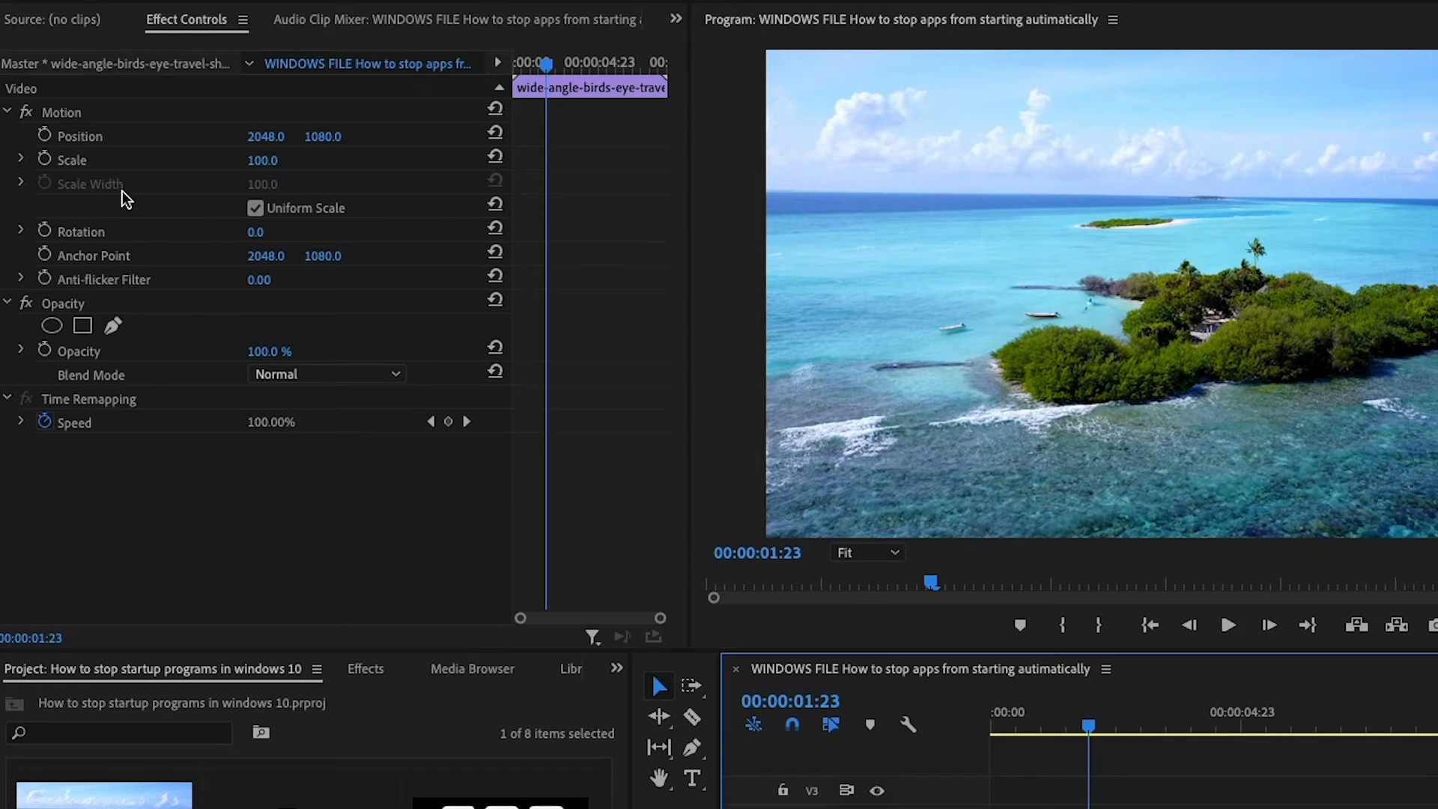
mouse_move(45, 136)
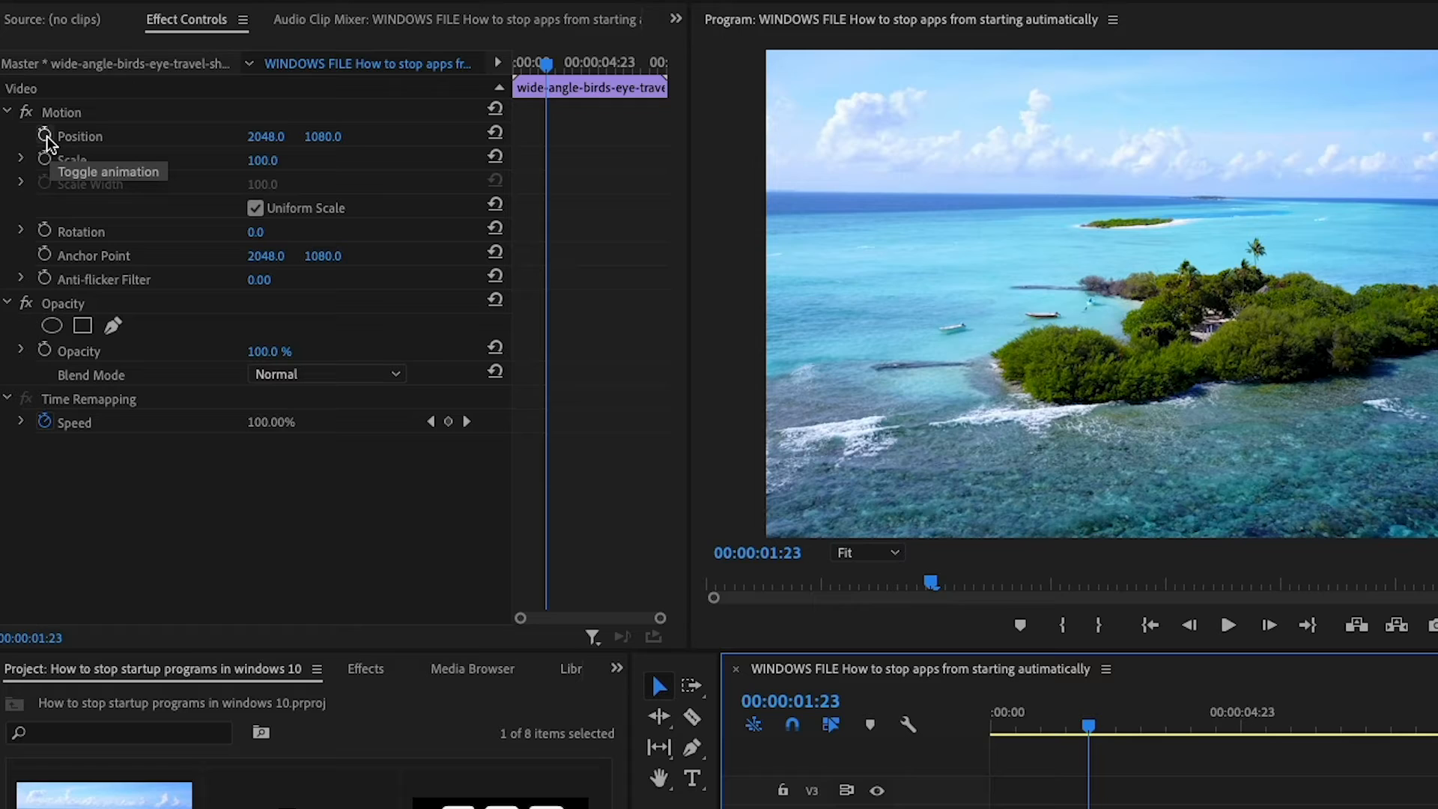
Enable Position and Scale animation, creating the first keyframes at default values.
click(45, 136)
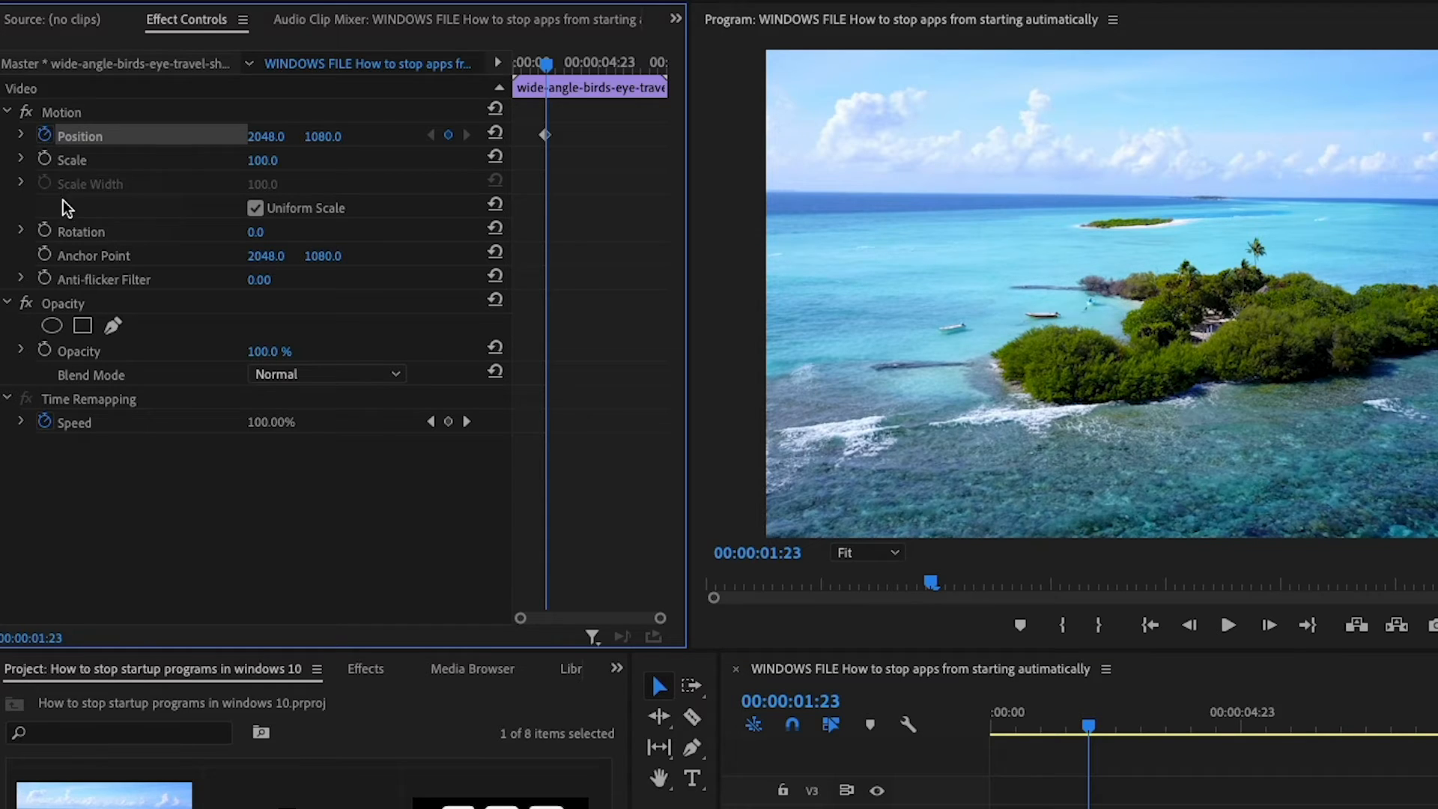
click(43, 160)
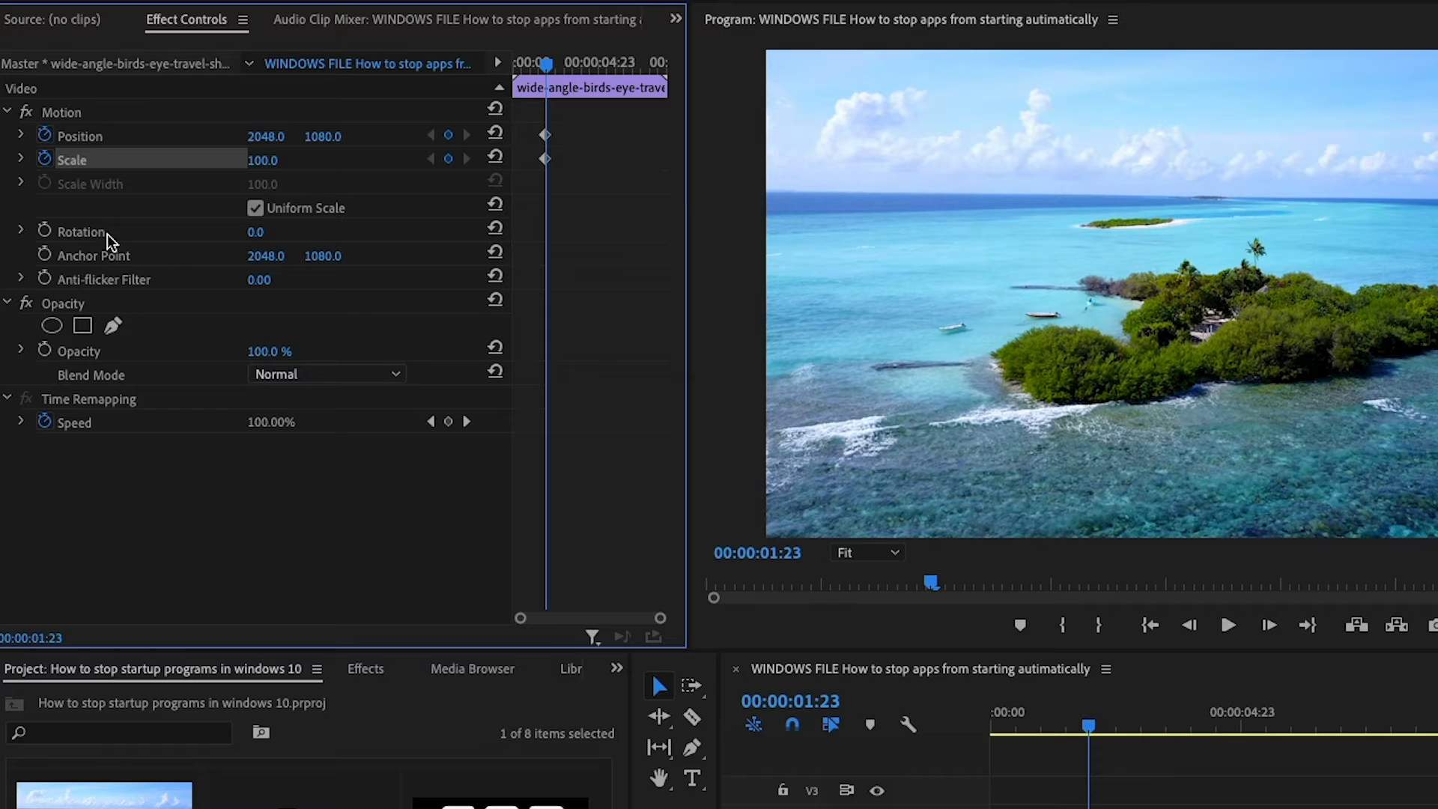
mouse_move(550, 189)
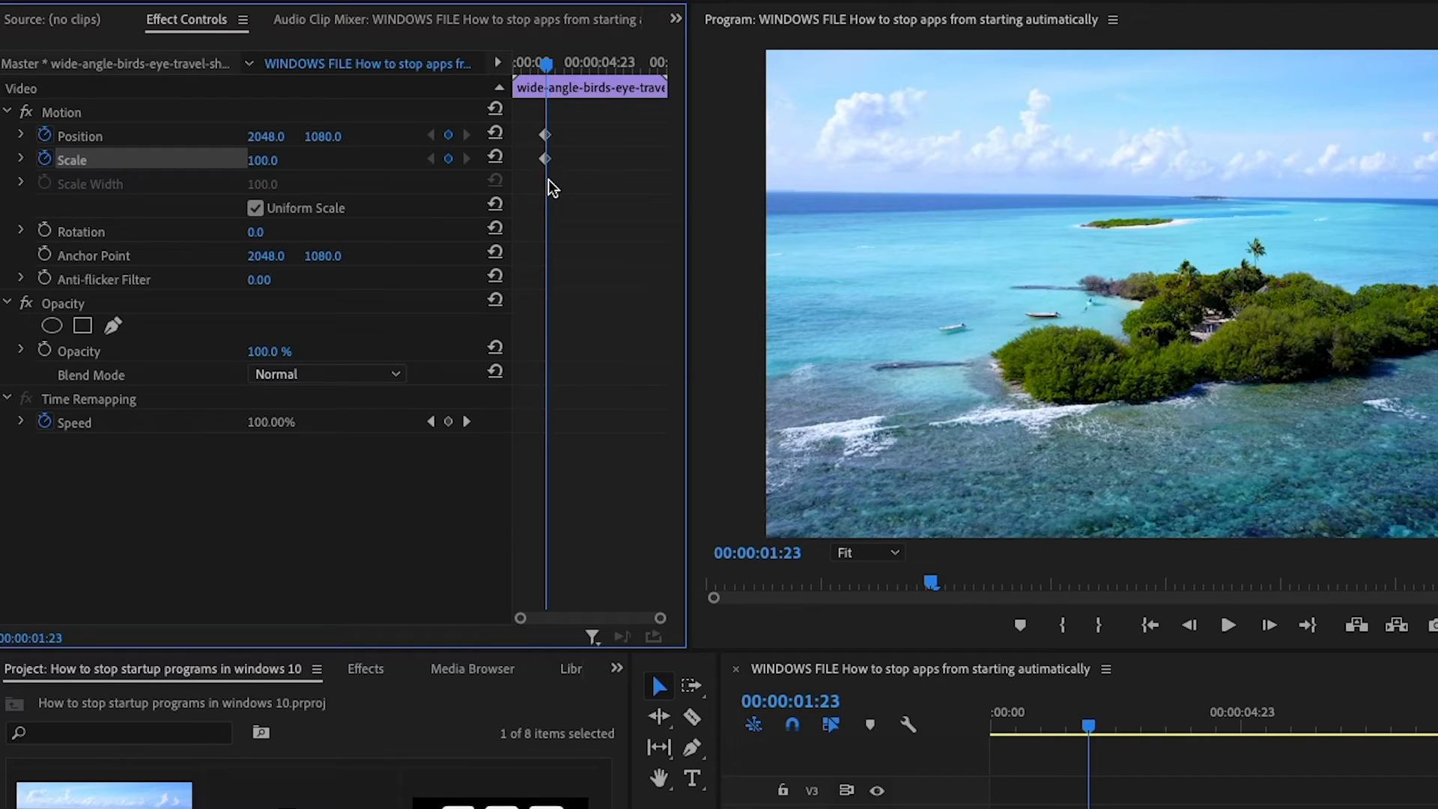
mouse_move(566, 236)
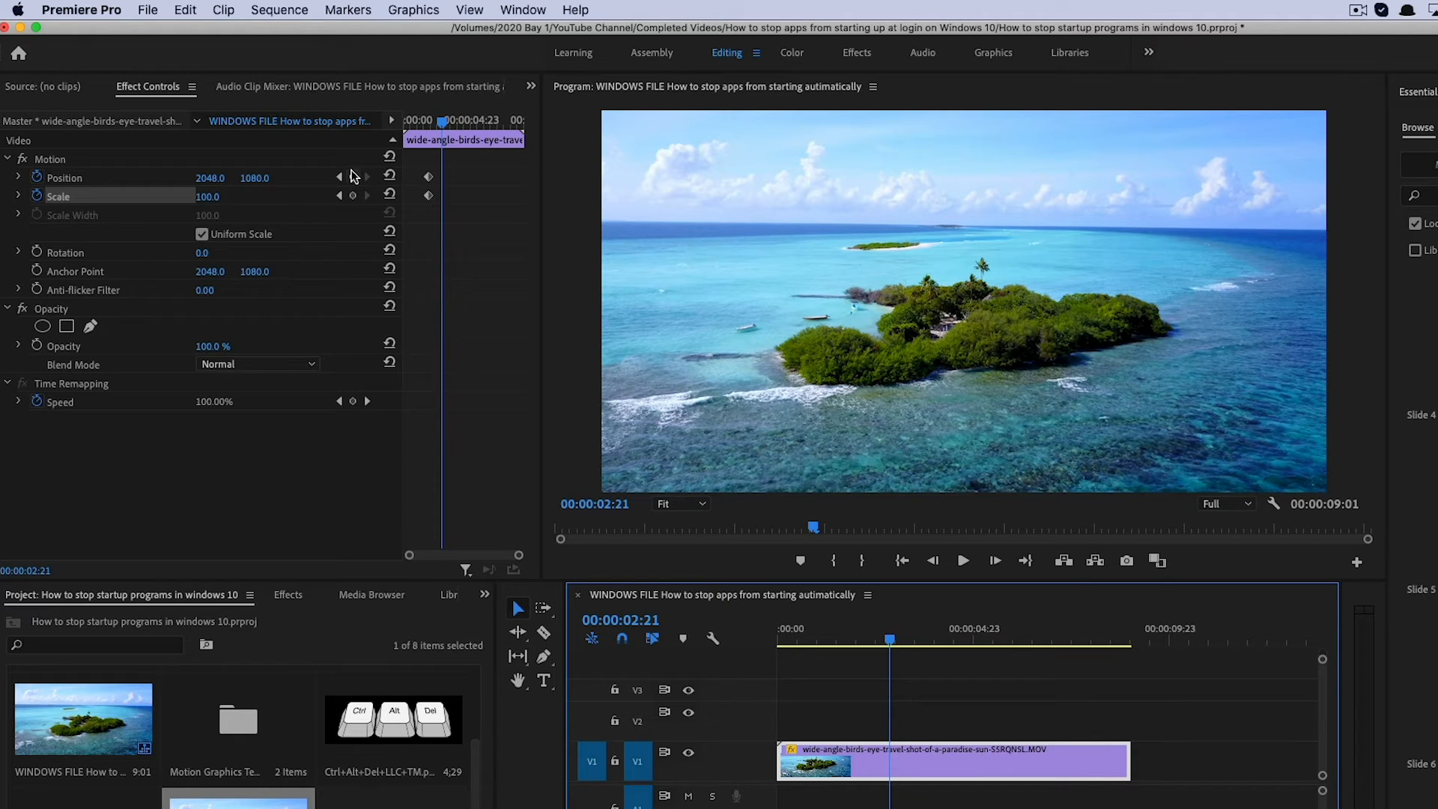
mouse_move(353, 176)
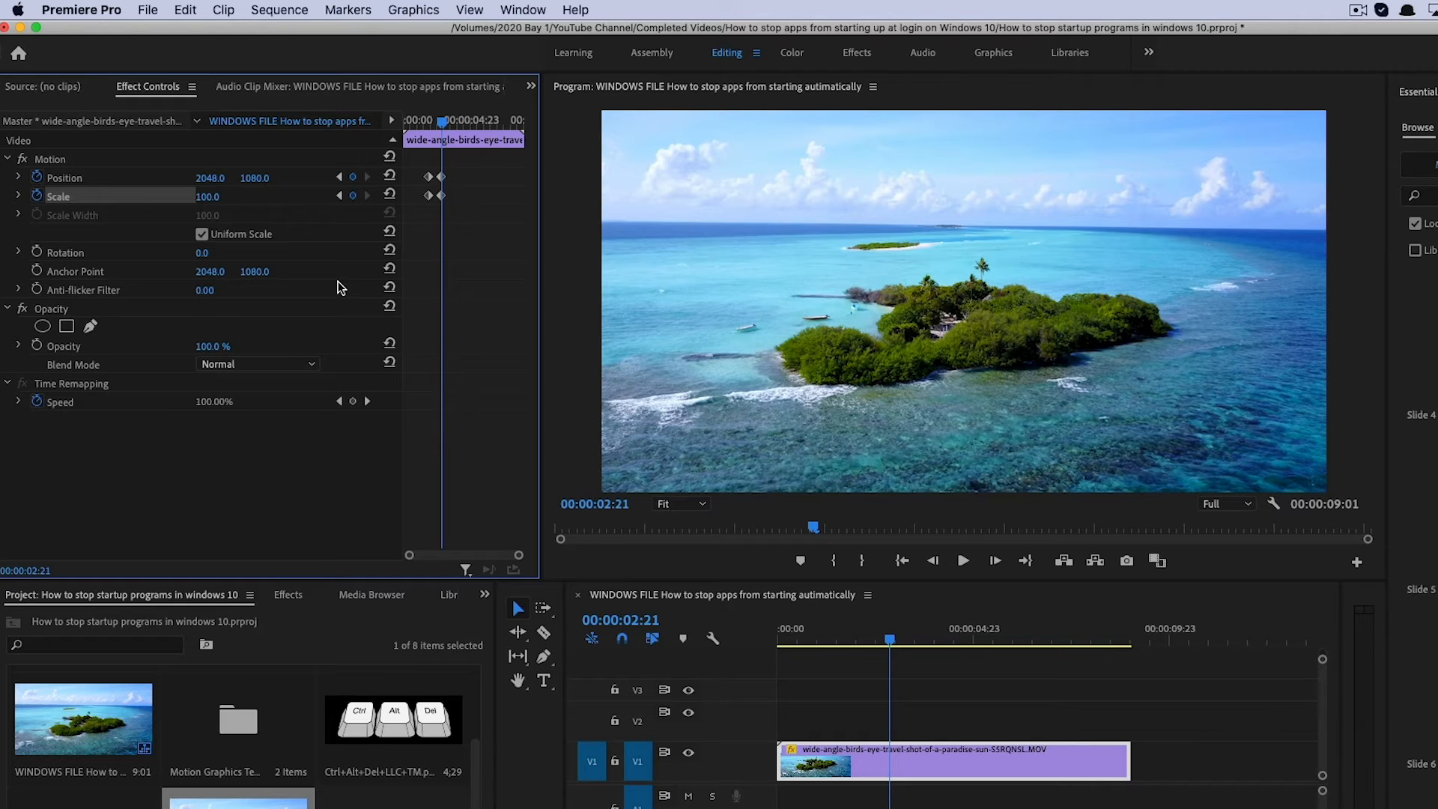
mouse_move(66, 166)
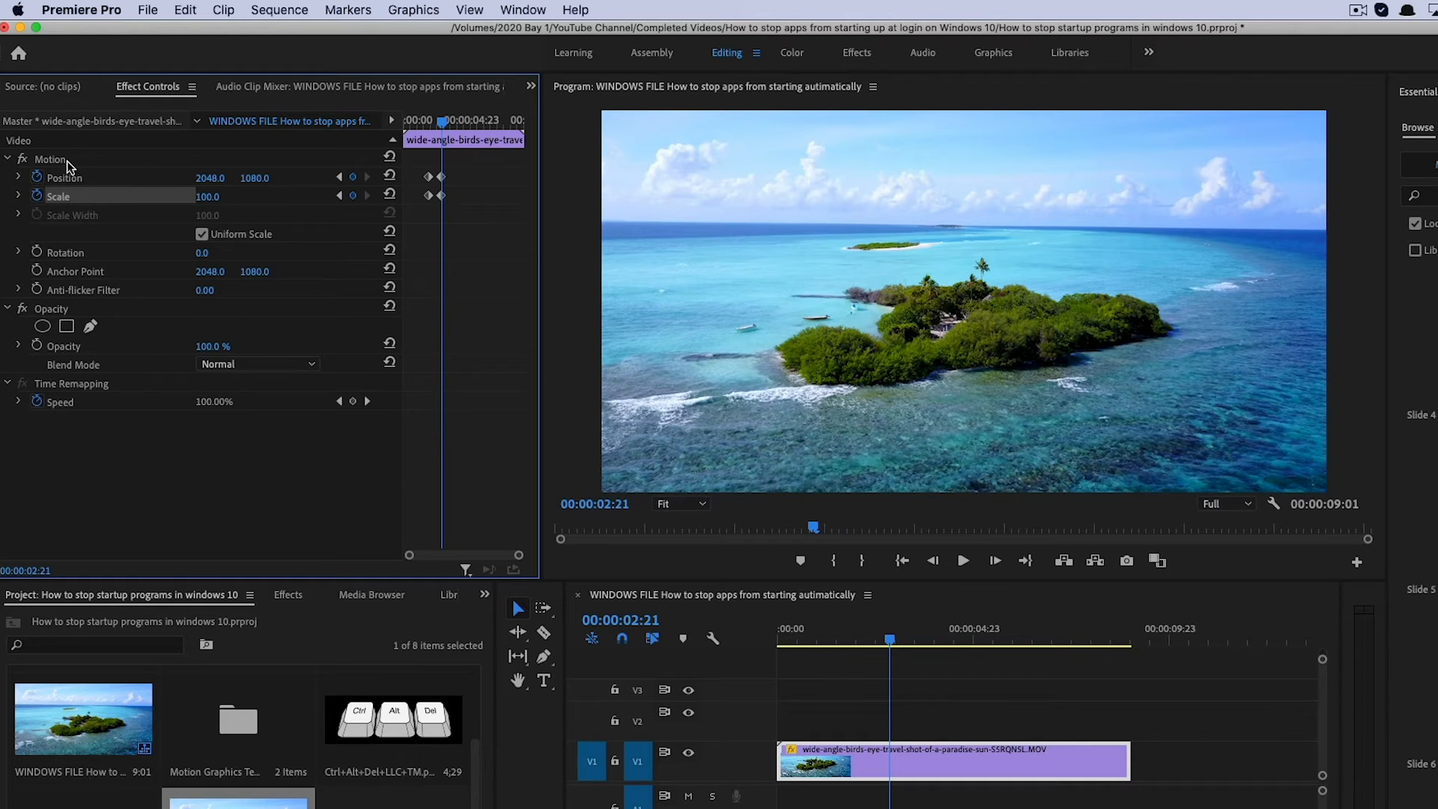
Select Motion so the island clip's transform becomes adjustable in the Program preview.
click(48, 159)
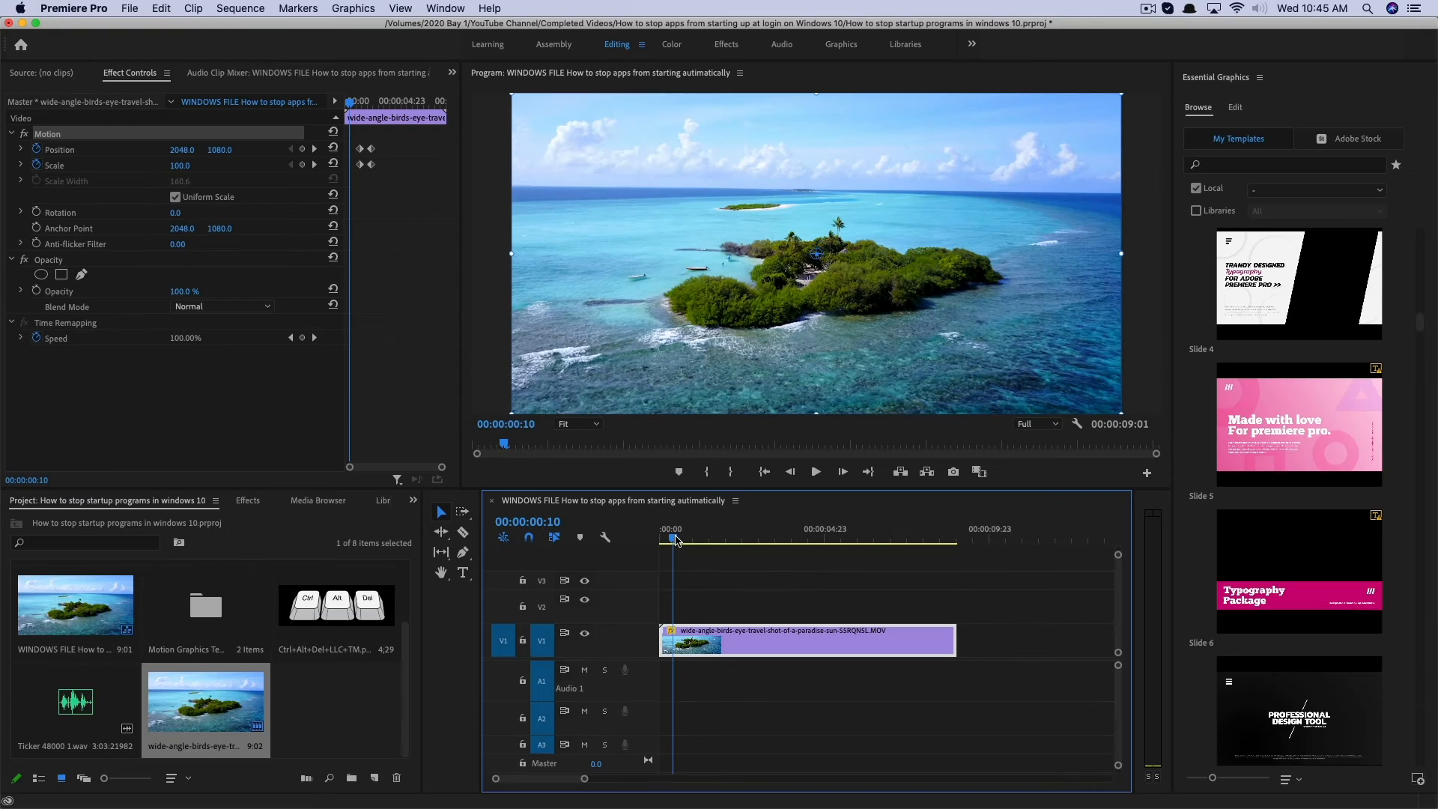
Play the sequence from the start to check the zoom-in, then stop playback.
click(816, 471)
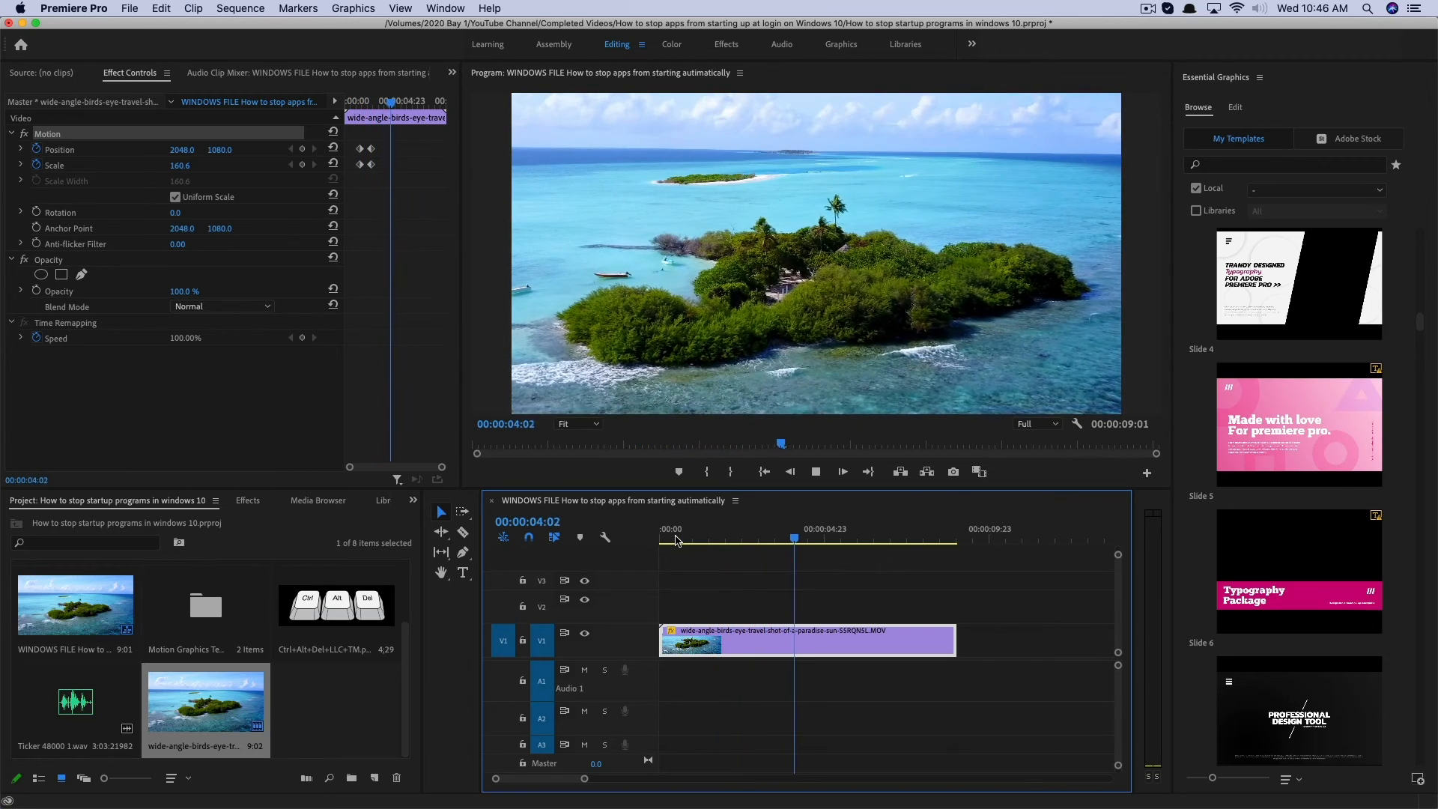
click(842, 470)
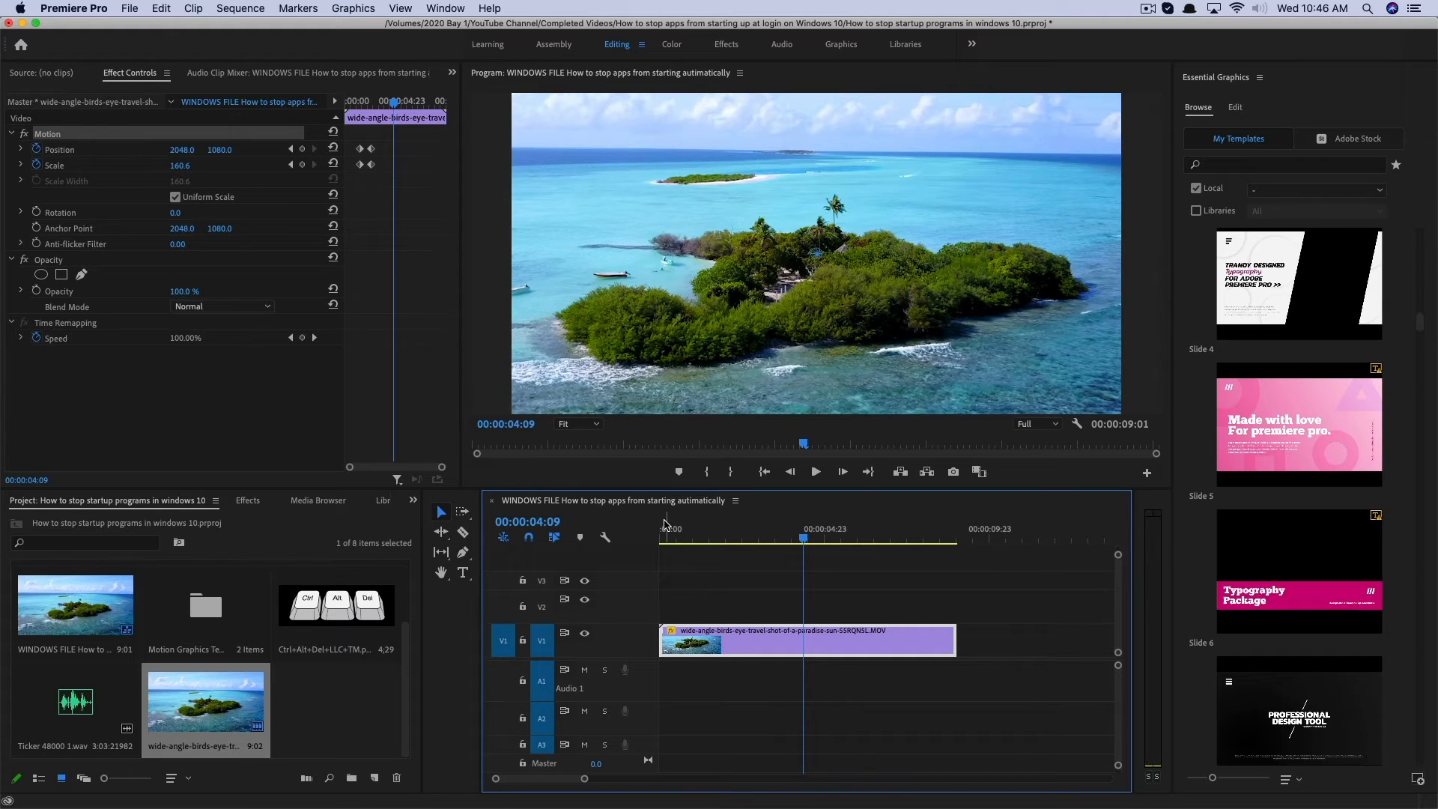
mouse_move(260, 284)
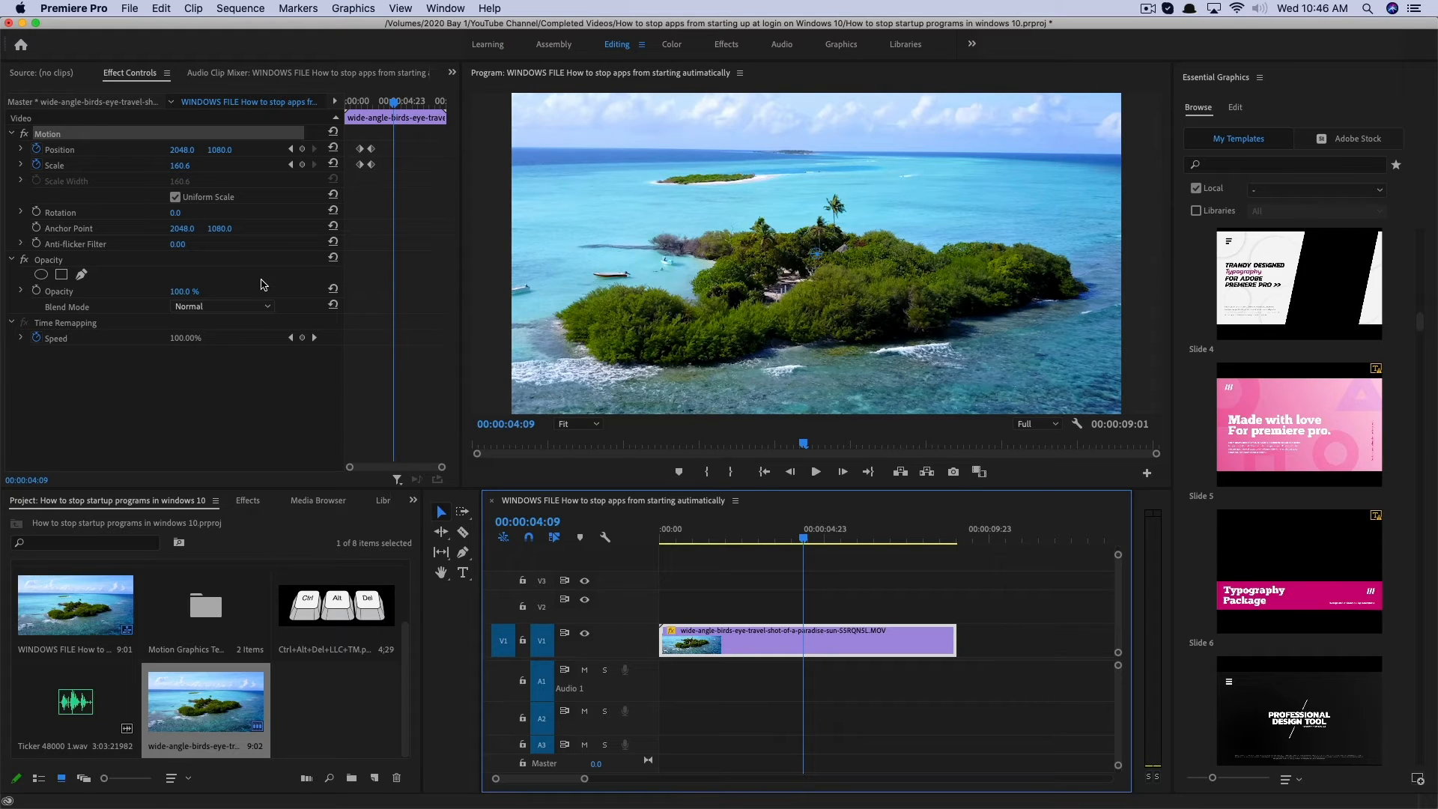
mouse_move(349, 165)
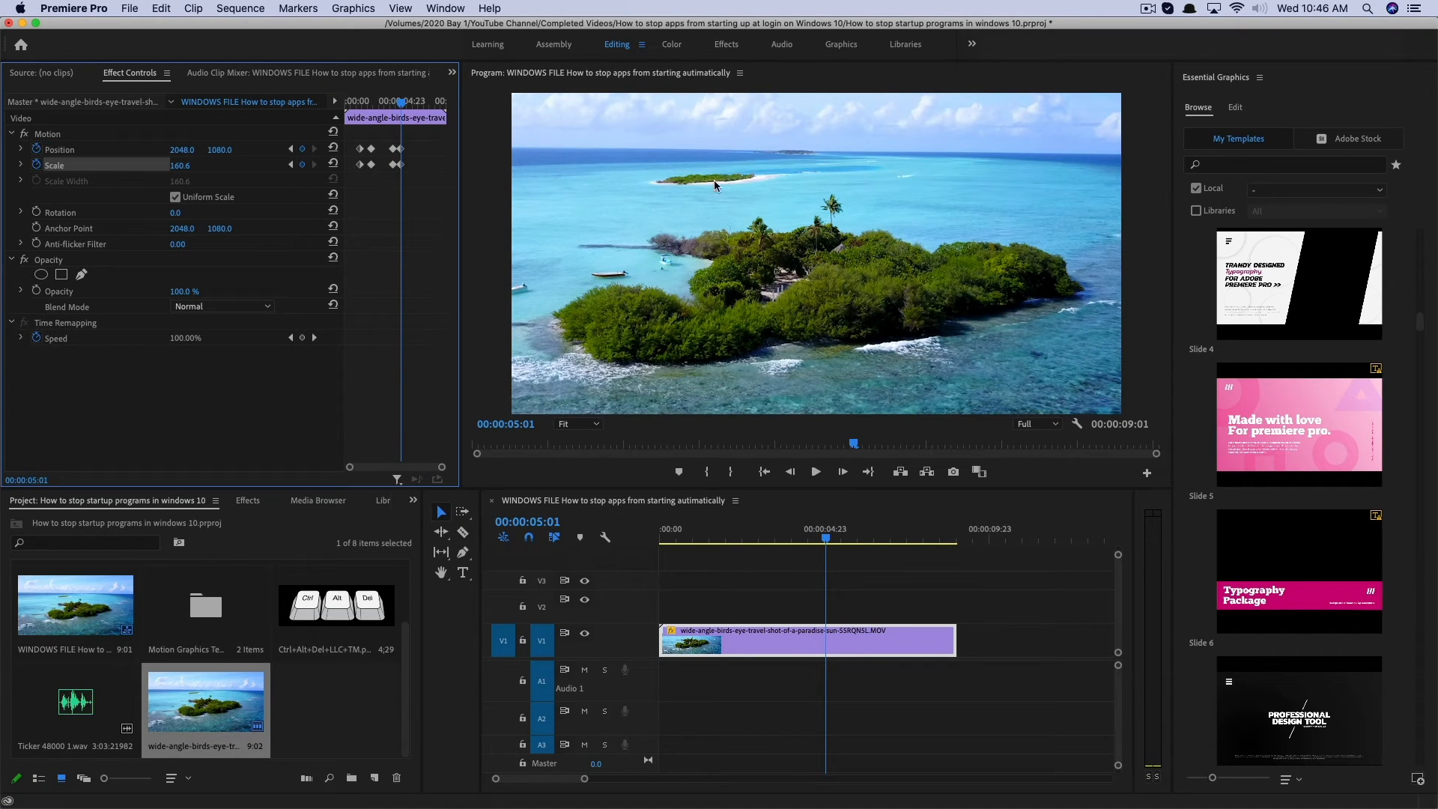
mouse_move(85, 158)
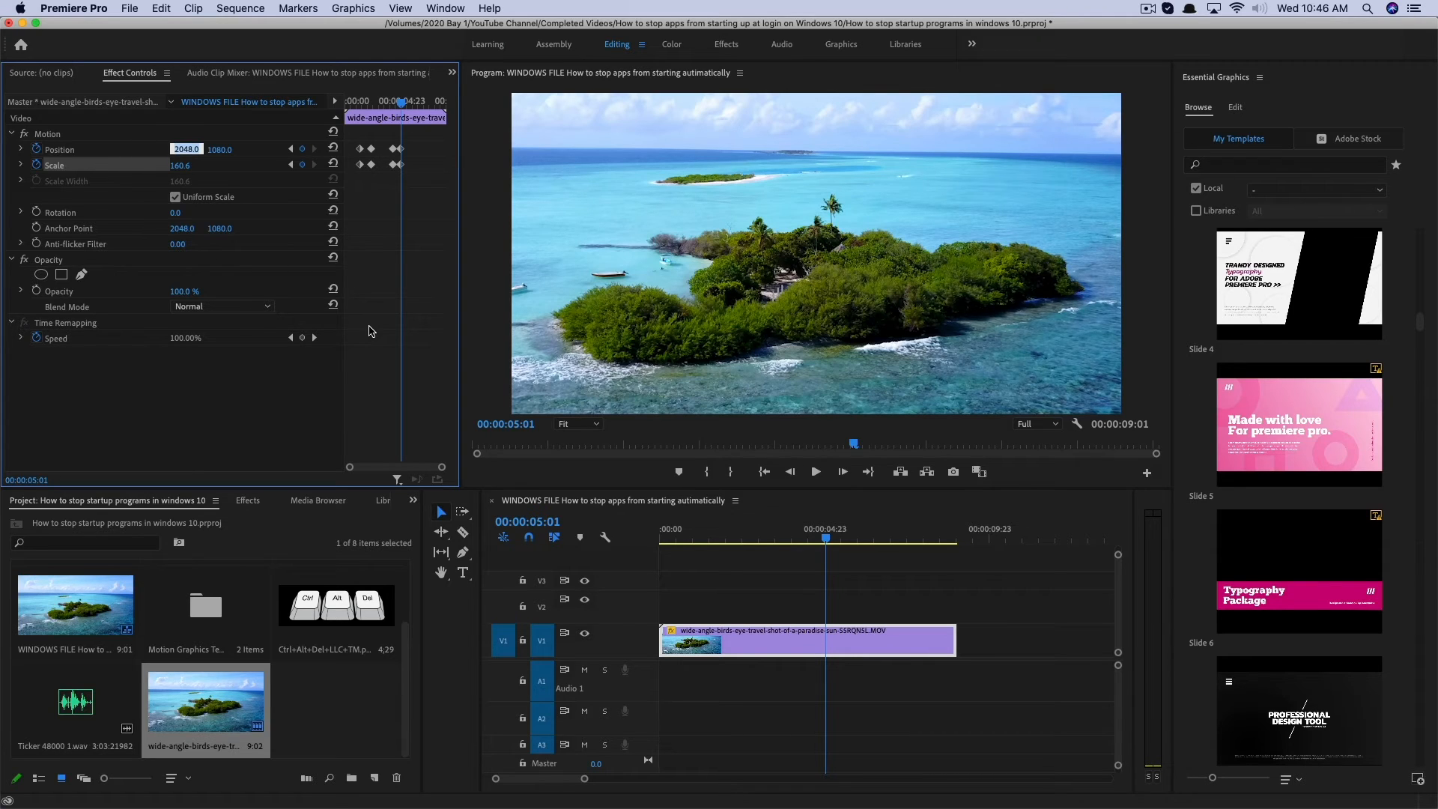
mouse_move(733, 550)
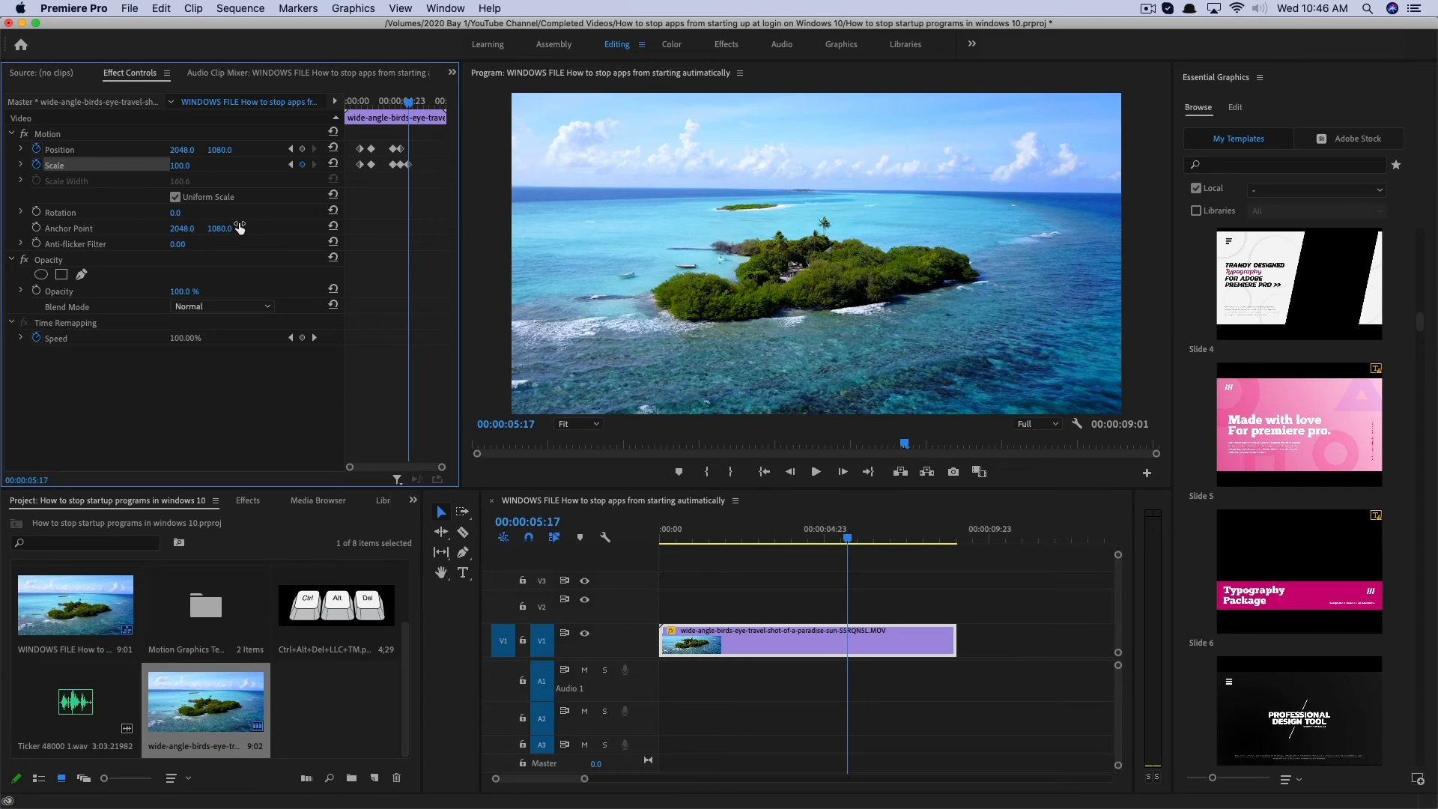
mouse_move(231, 224)
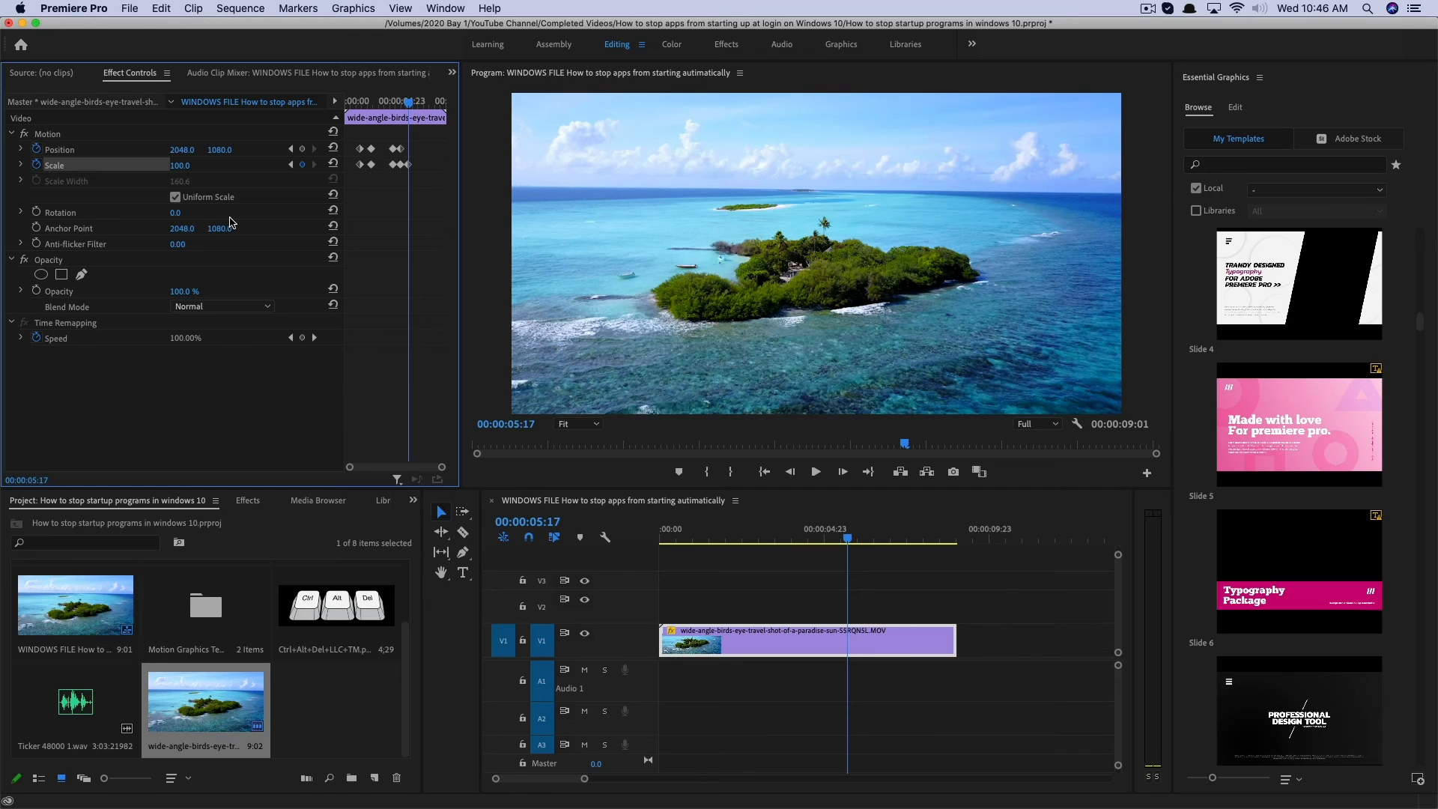
mouse_move(231, 221)
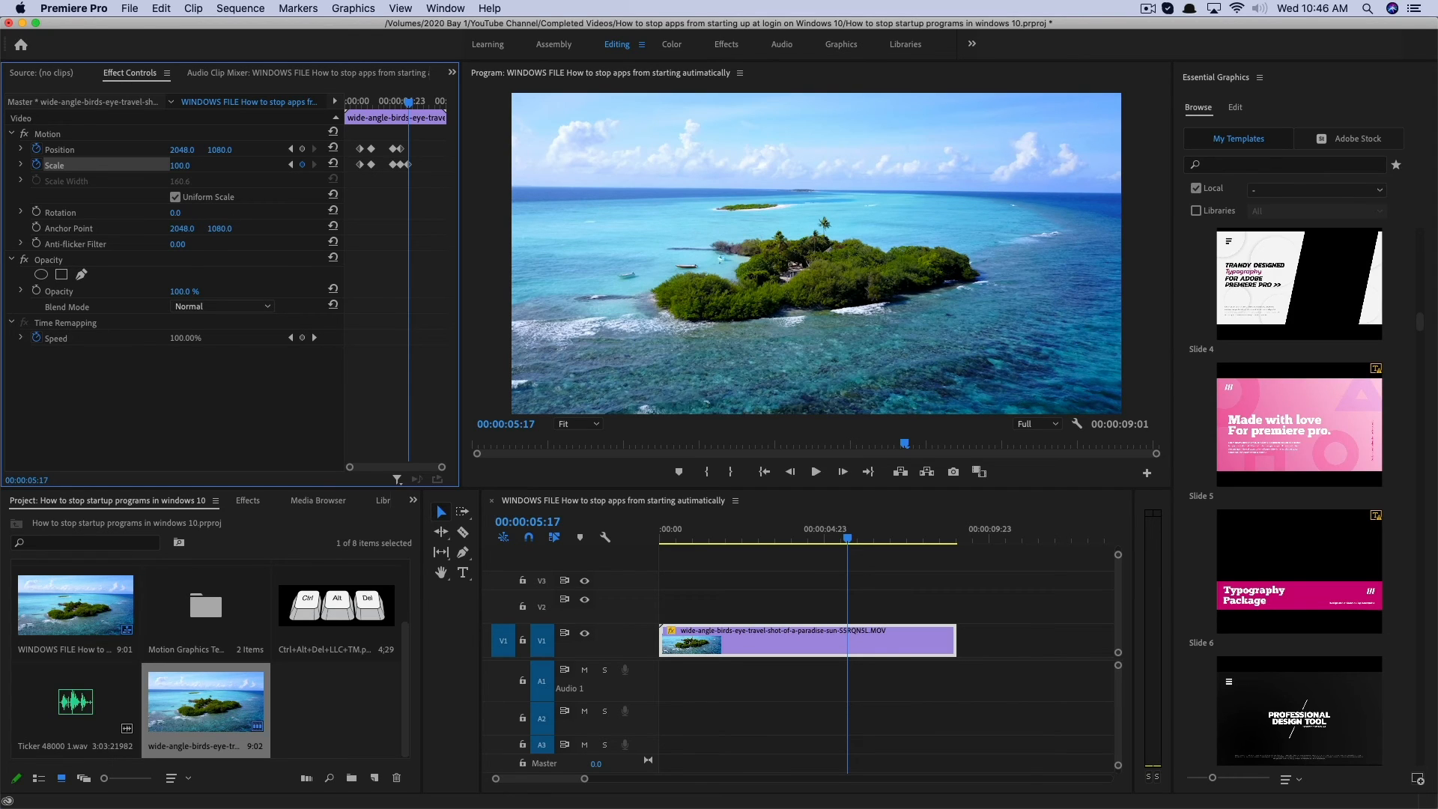